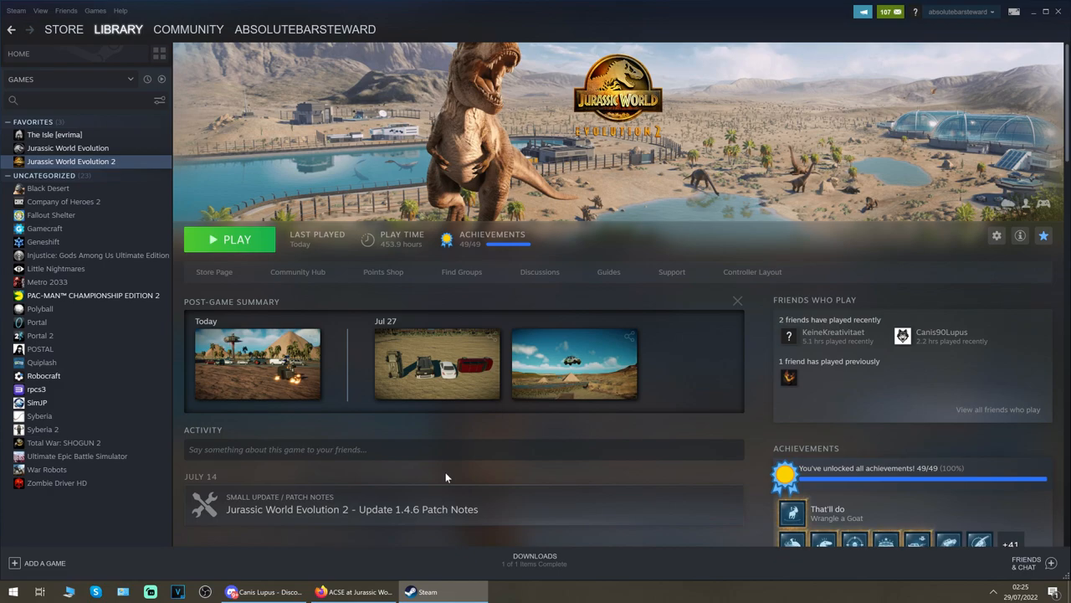
pyautogui.moveTo(365, 449)
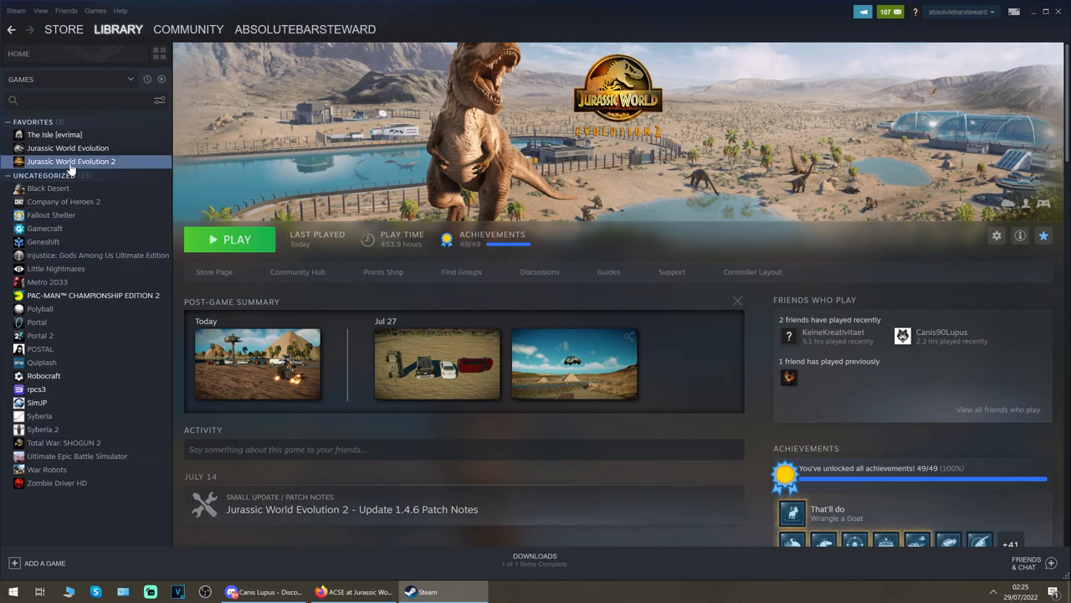
# - Show Jurassic World Evolution 2's Manage submenu in the Steam Library, including Browse local files
pyautogui.rightClick(71, 160)
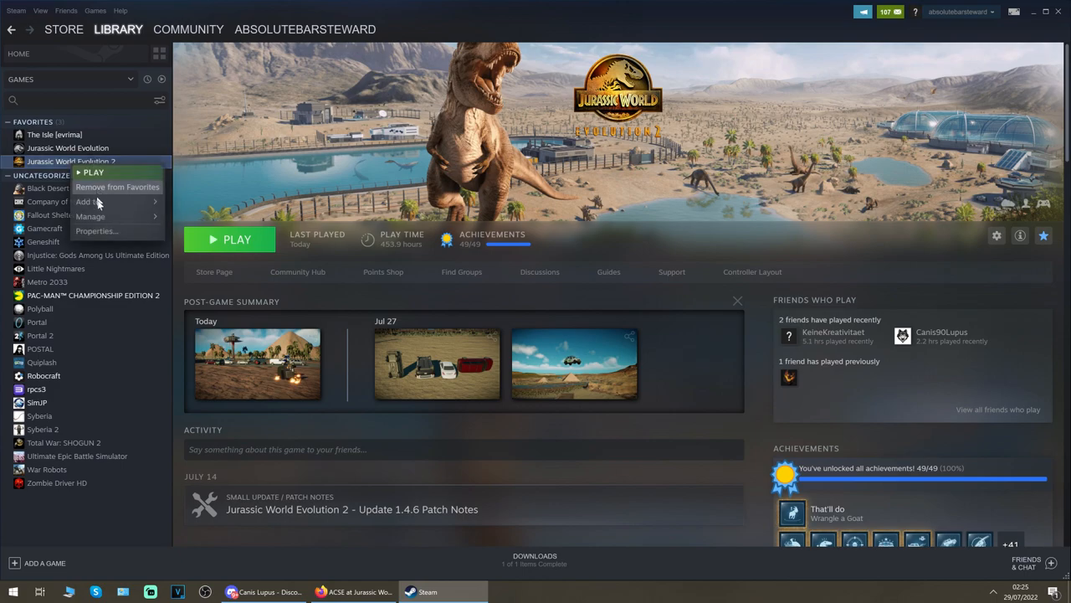
pyautogui.click(90, 216)
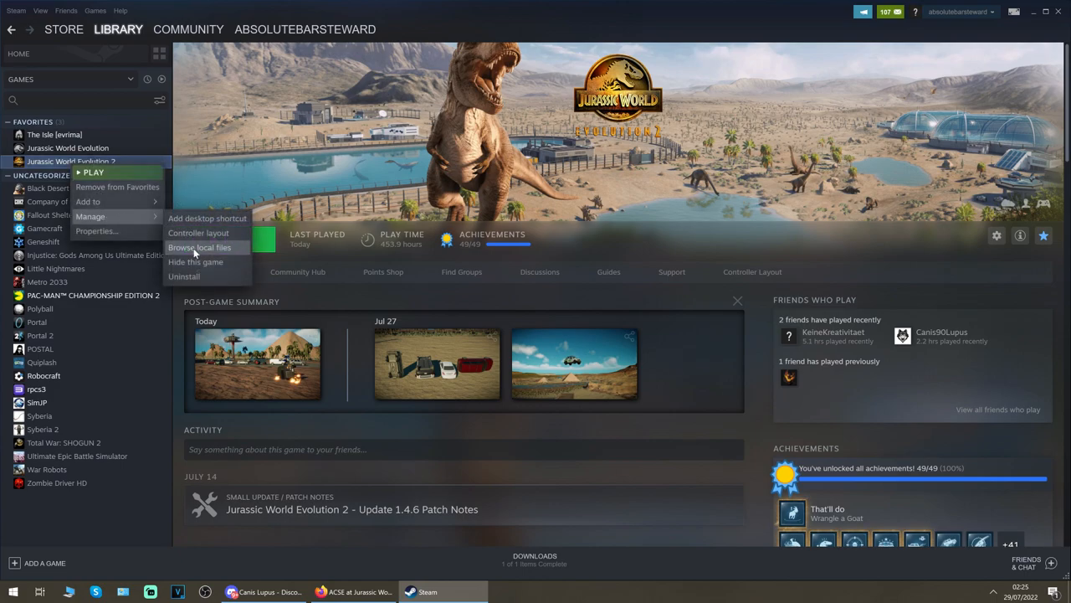
# - Open the game's install folder via Browse local files and select the Win64 folder
pyautogui.click(199, 247)
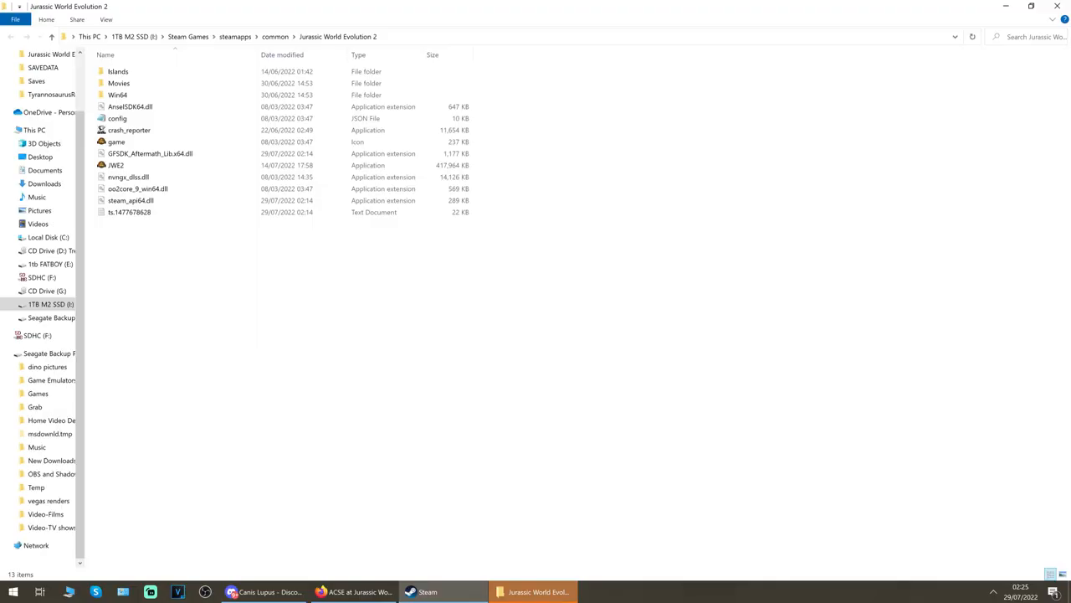
pyautogui.moveTo(538, 250)
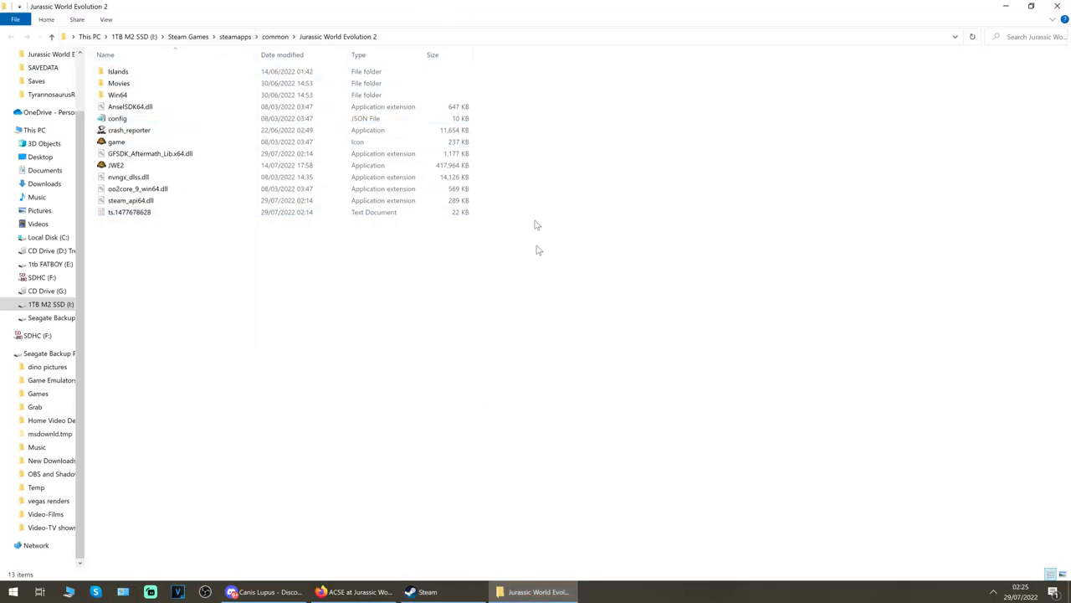
pyautogui.moveTo(330, 322)
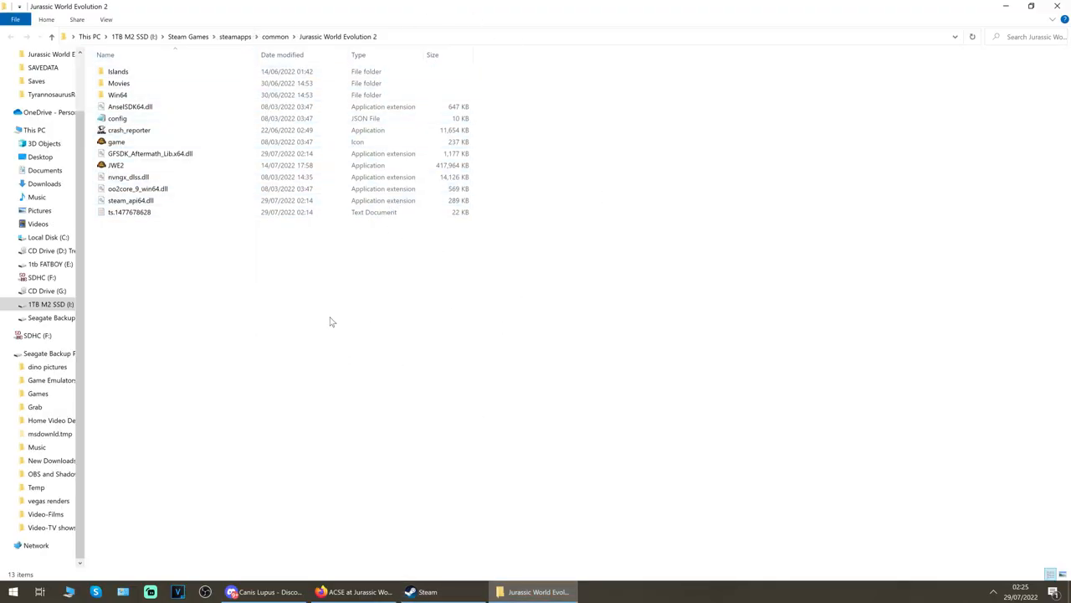
pyautogui.moveTo(469, 391)
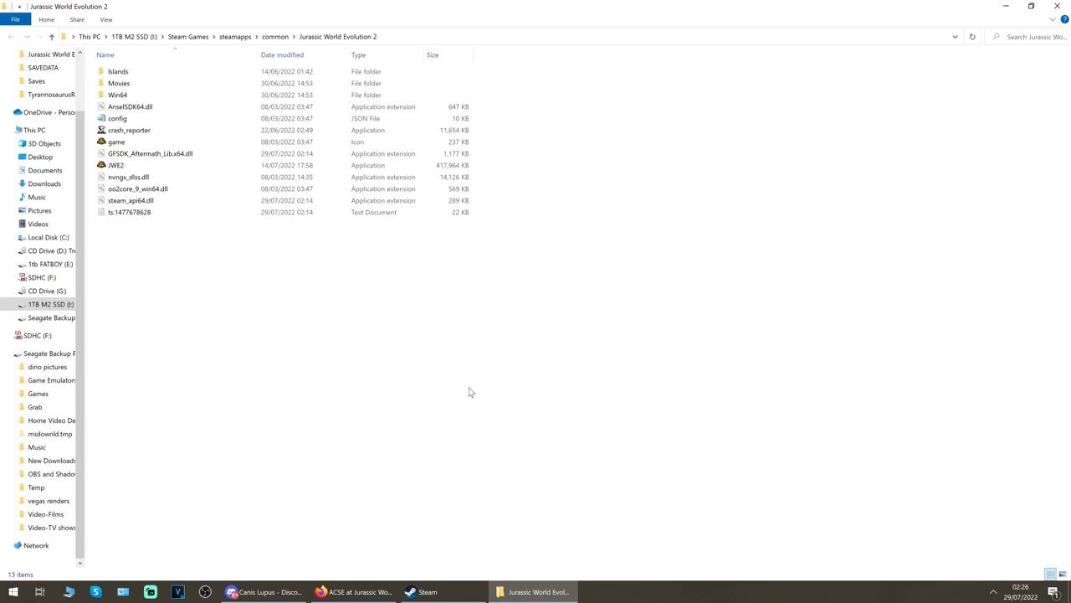
pyautogui.moveTo(427, 592)
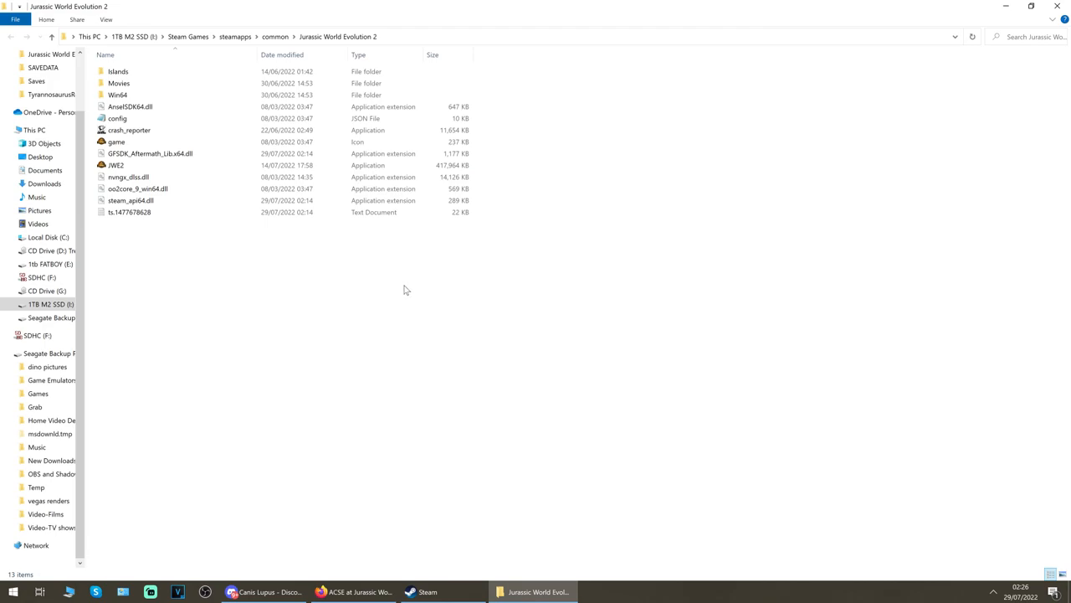
pyautogui.moveTo(370, 358)
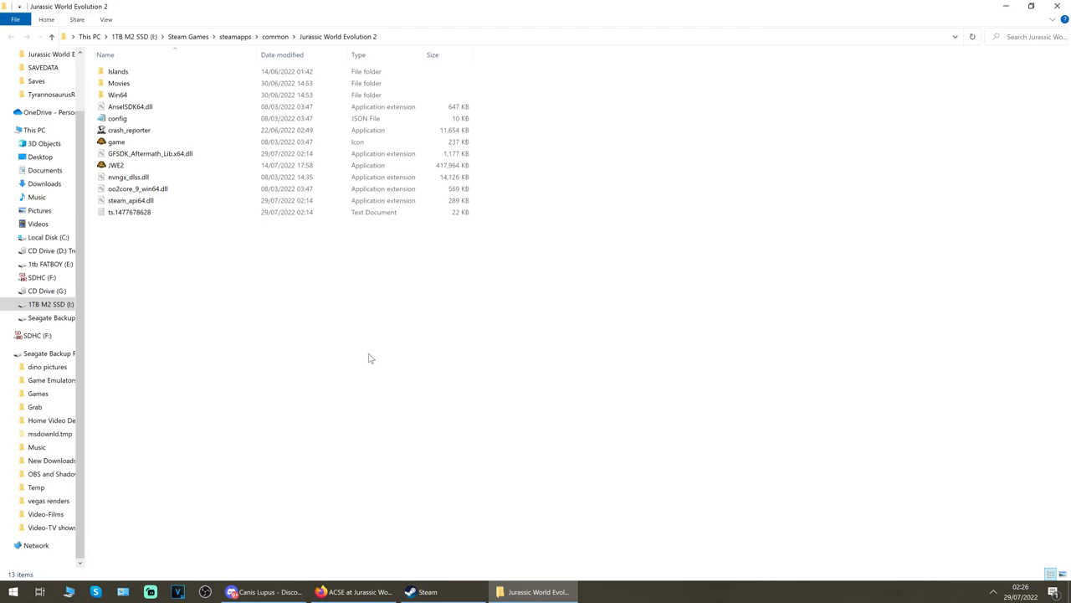
pyautogui.moveTo(334, 319)
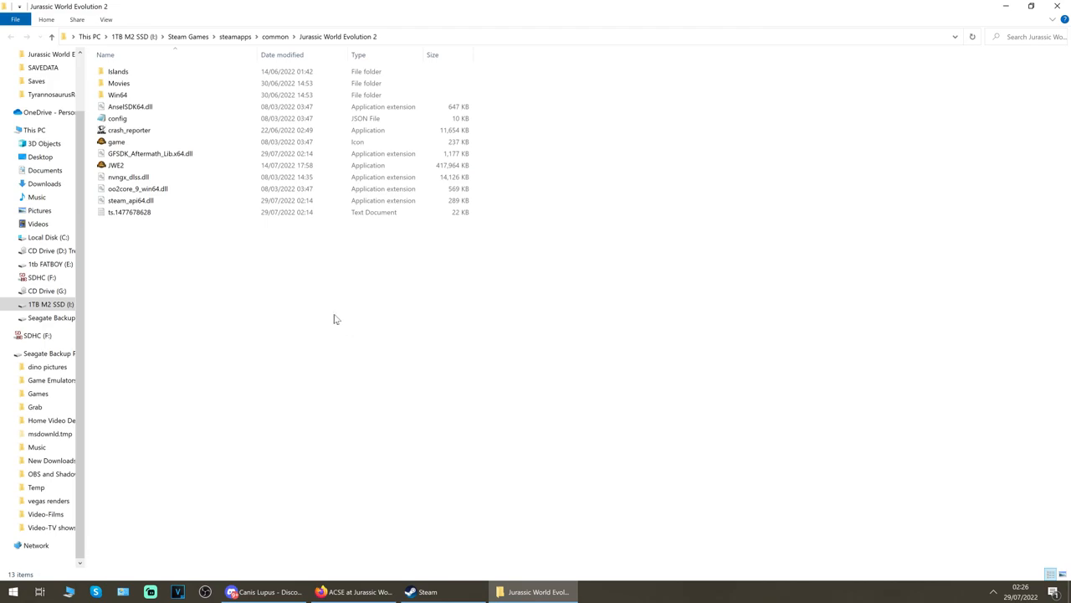
pyautogui.moveTo(325, 303)
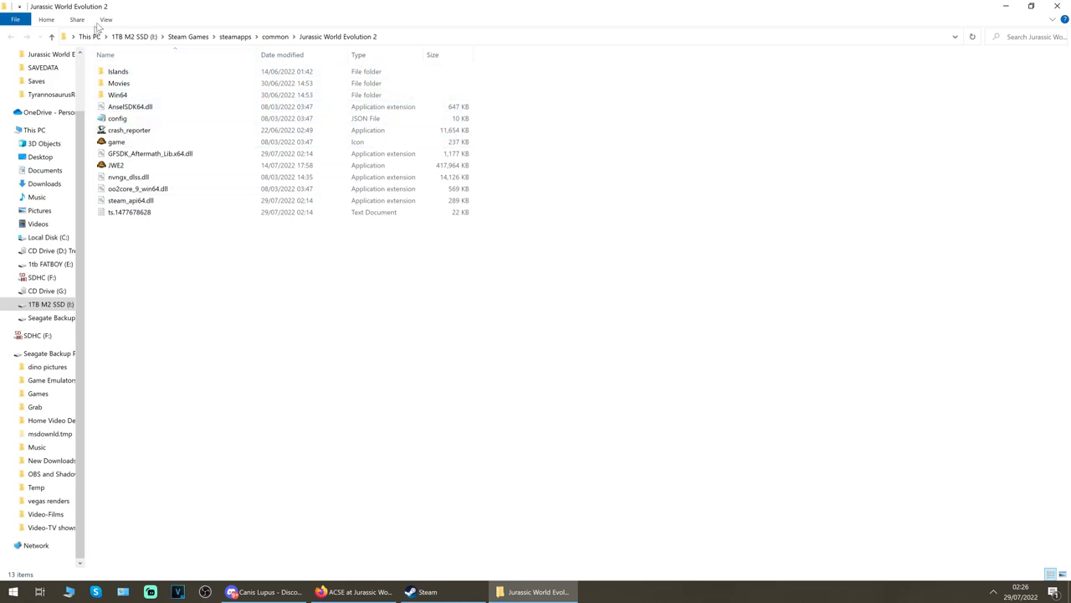
pyautogui.moveTo(401, 326)
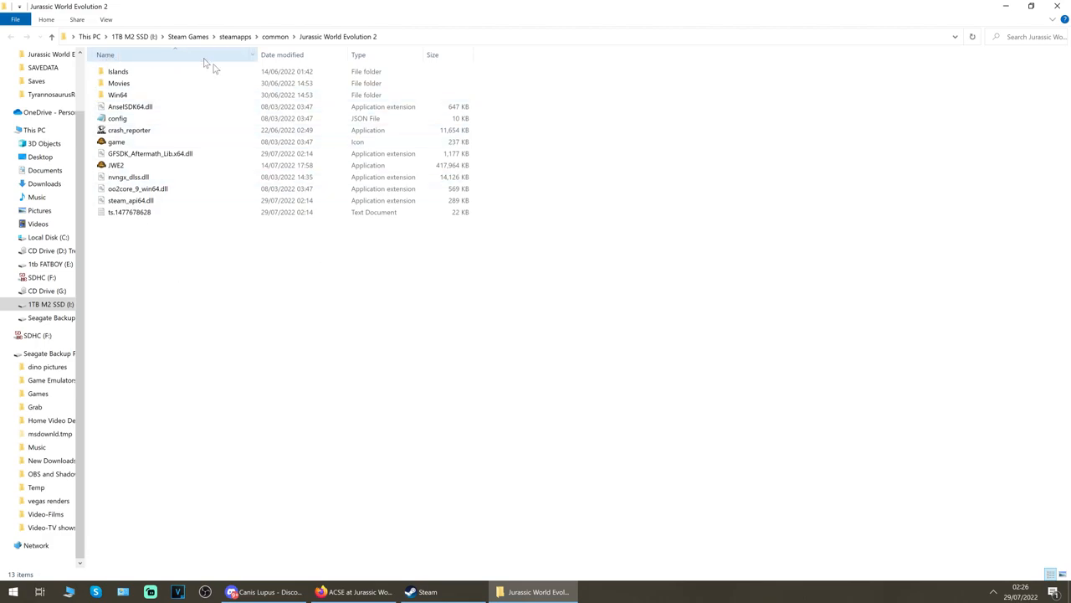
pyautogui.click(118, 83)
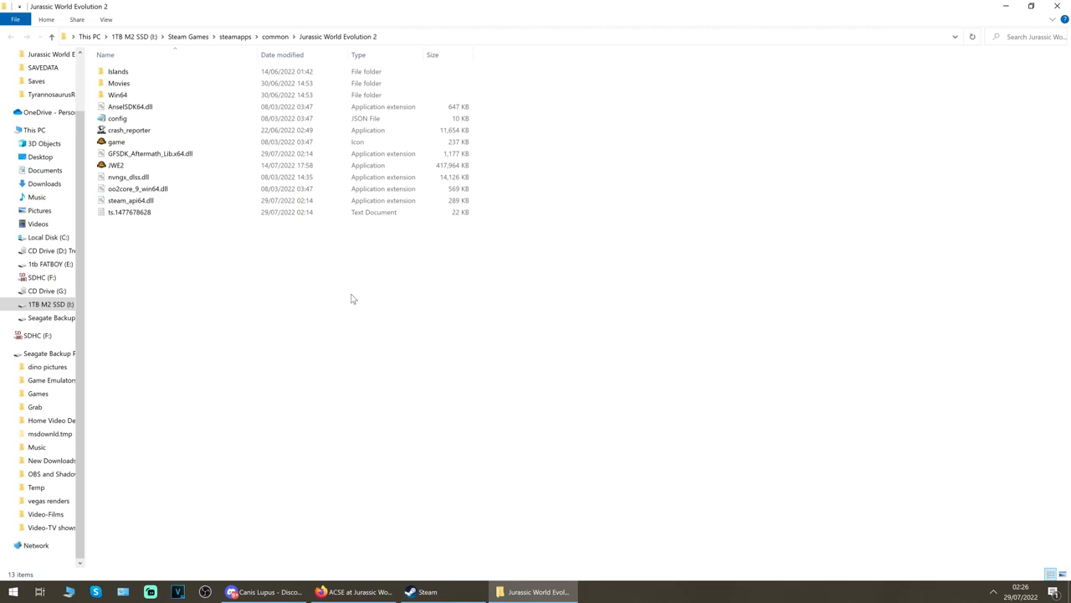
pyautogui.moveTo(344, 314)
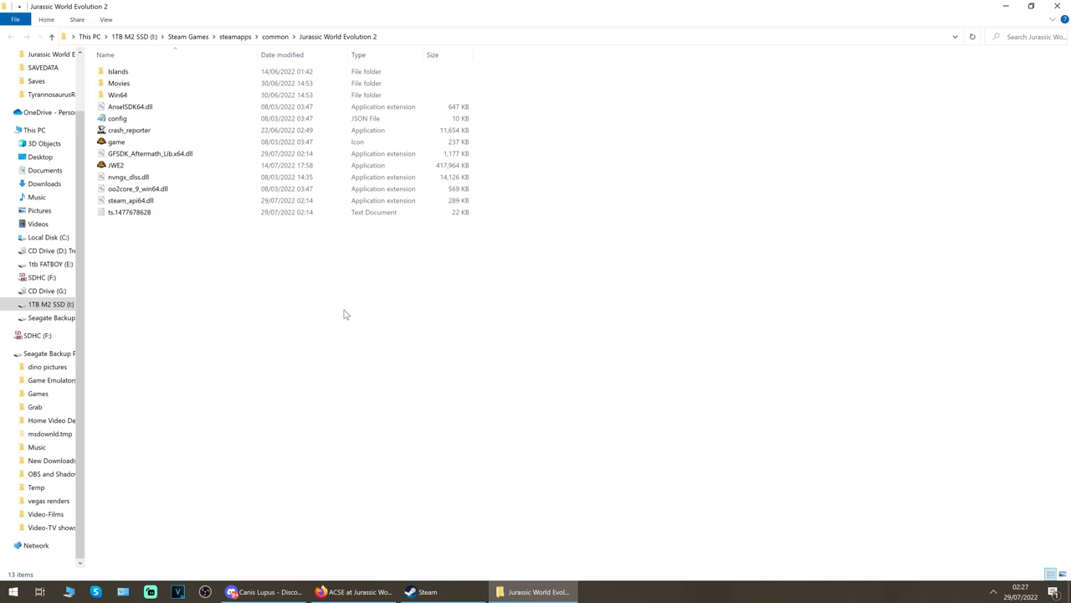
pyautogui.moveTo(188, 224)
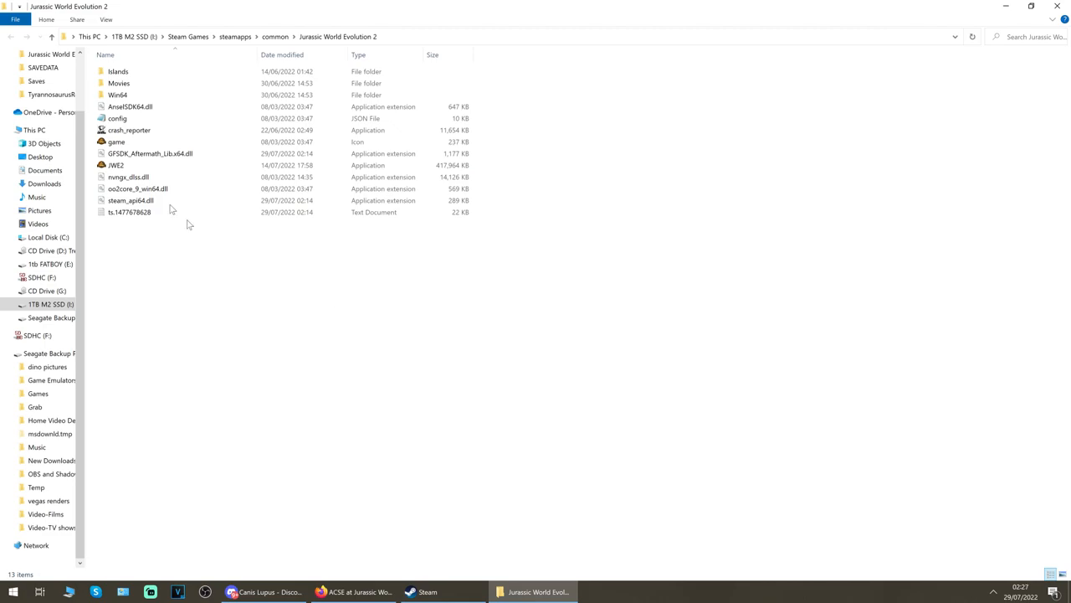
pyautogui.moveTo(294, 343)
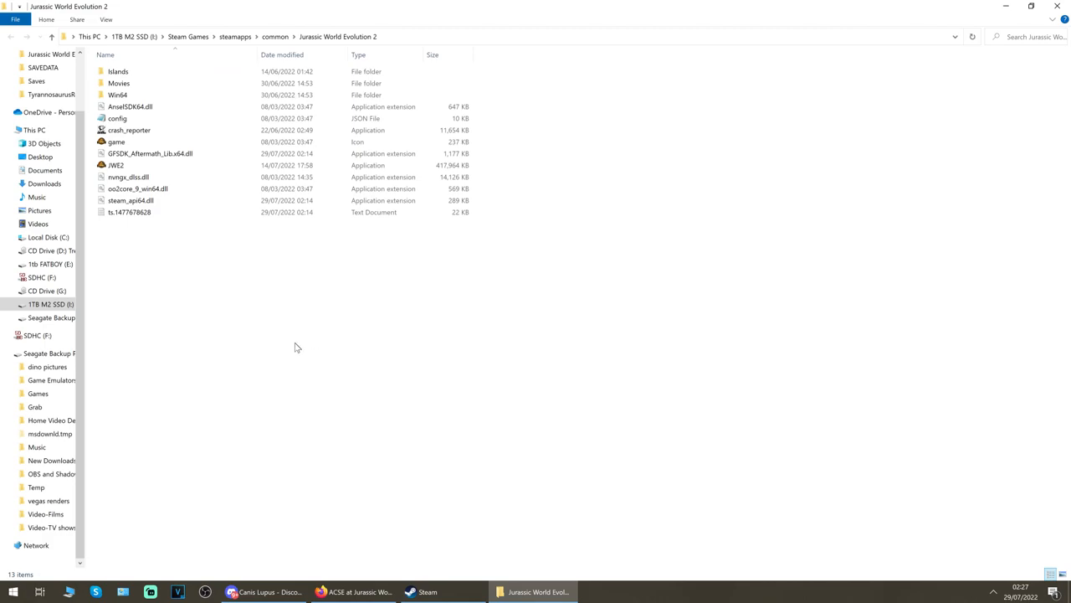
pyautogui.moveTo(293, 346)
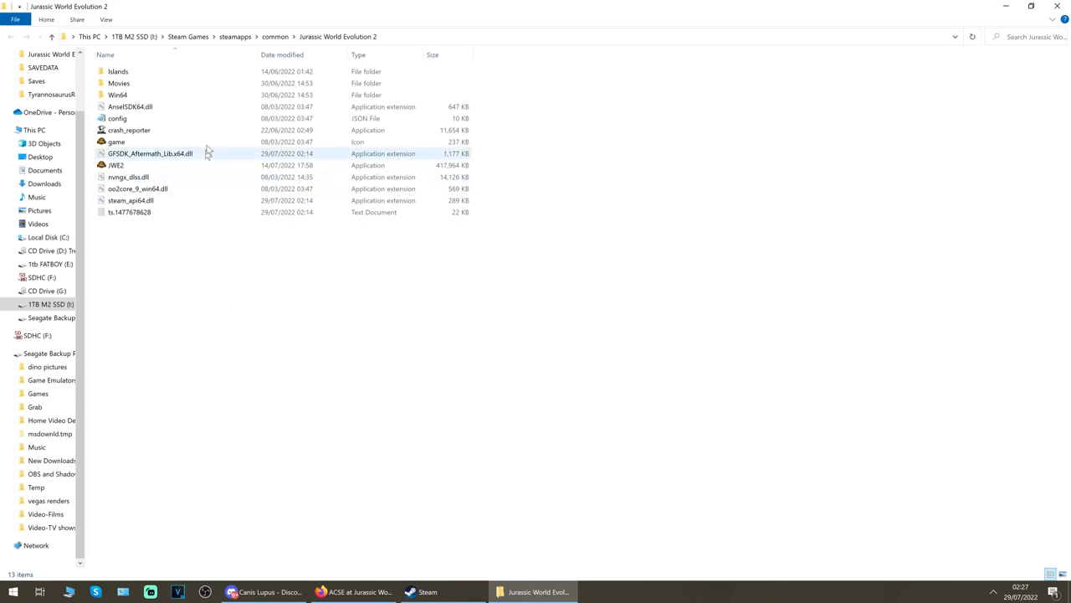
pyautogui.click(117, 95)
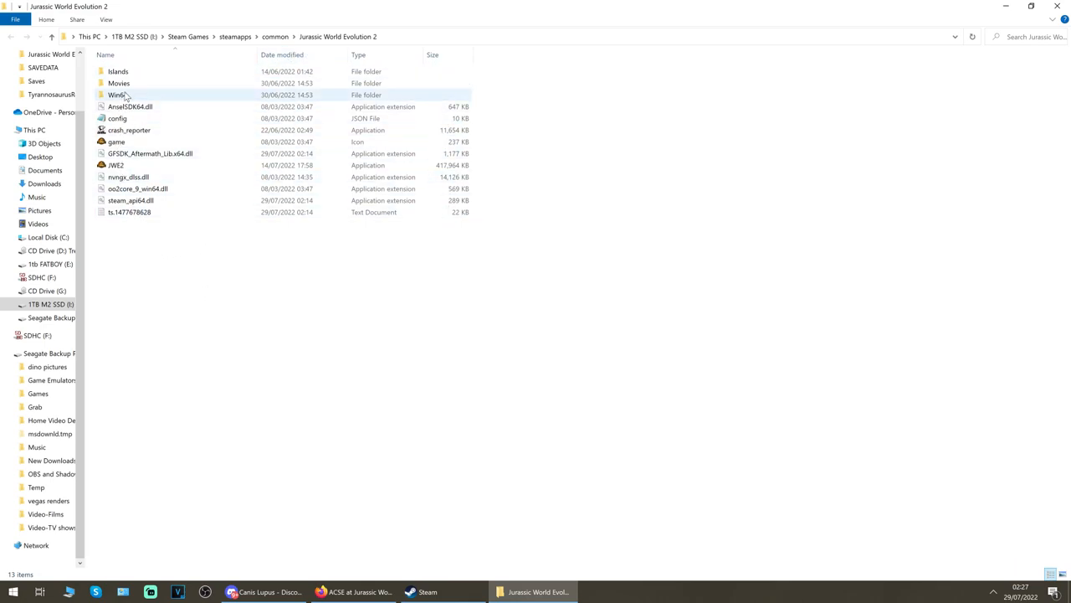
# - Go into Win64, then into its ovldata folder
pyautogui.doubleClick(117, 95)
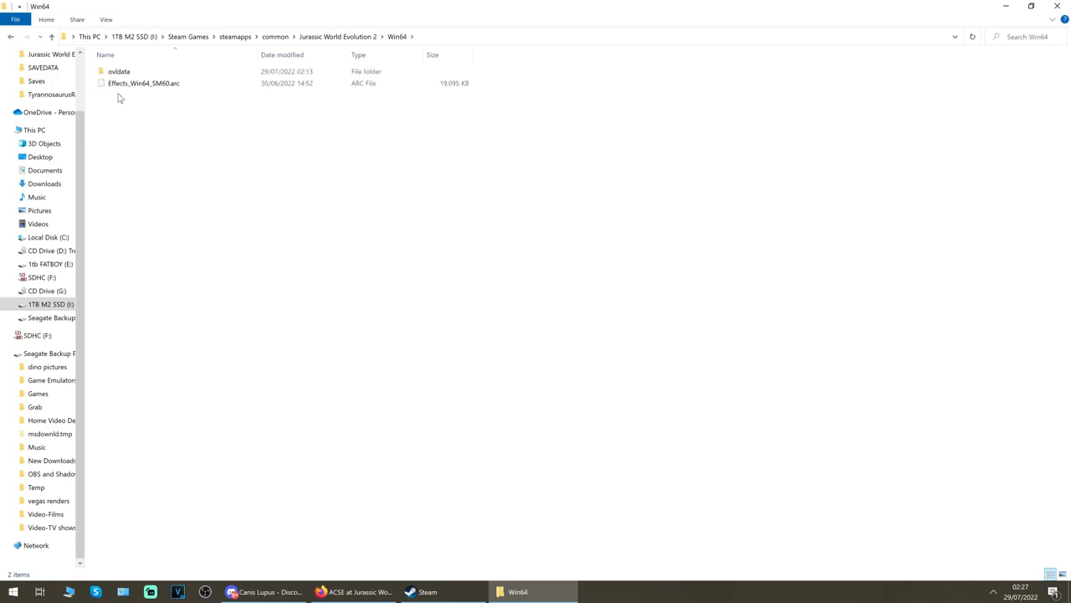
pyautogui.doubleClick(119, 71)
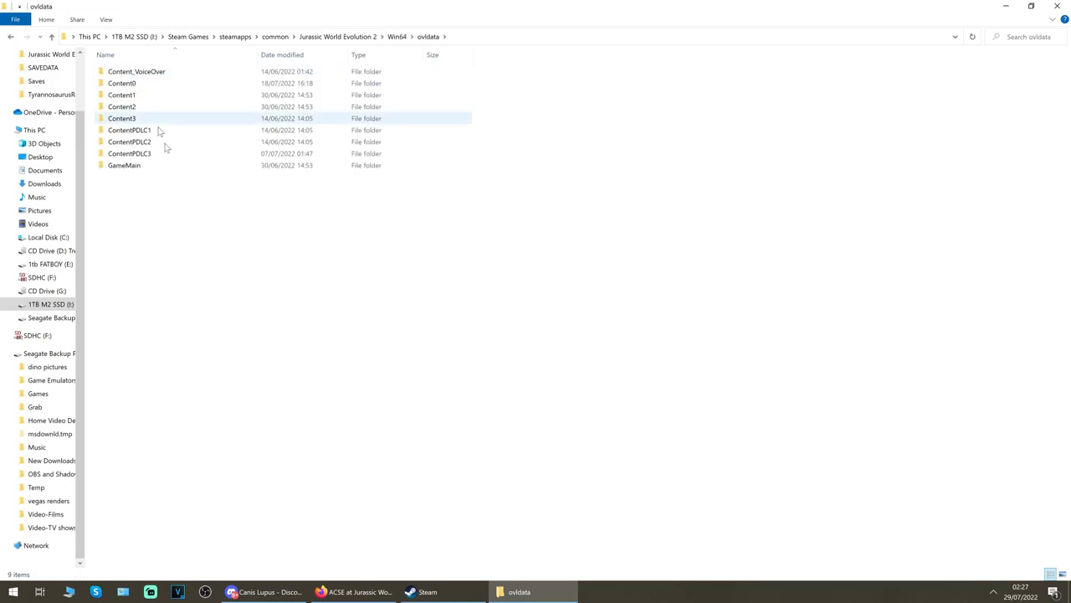
pyautogui.moveTo(256, 127)
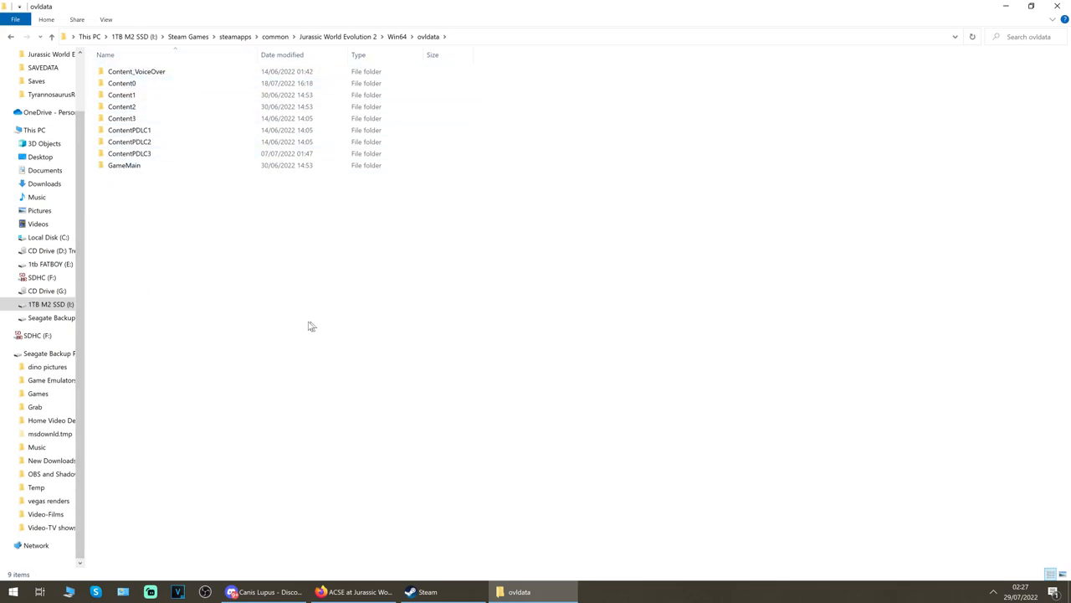
pyautogui.moveTo(141, 121)
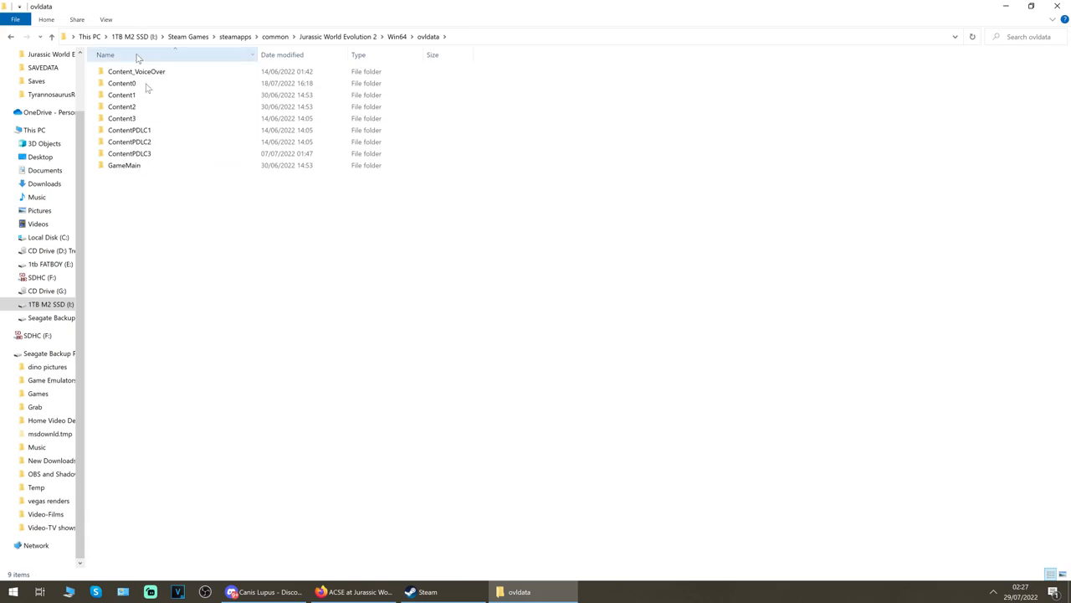
pyautogui.moveTo(527, 345)
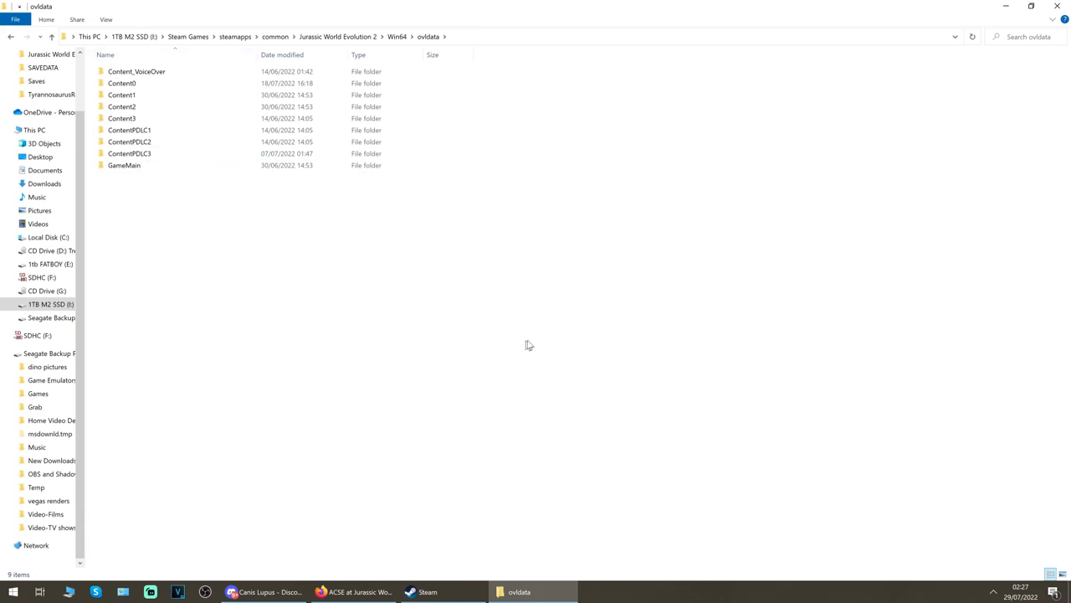
pyautogui.moveTo(209, 372)
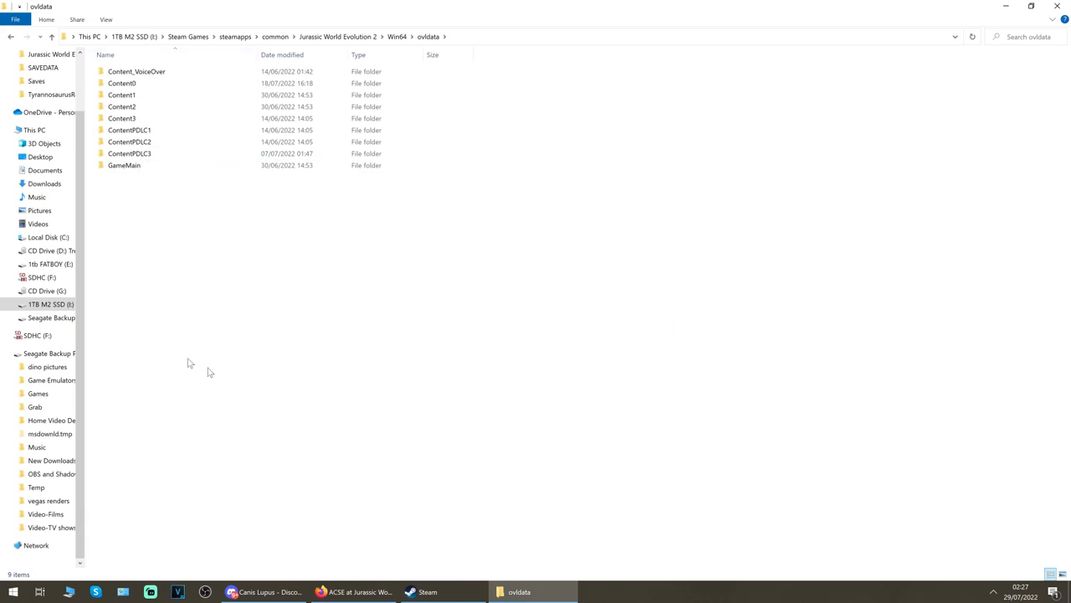
pyautogui.moveTo(281, 377)
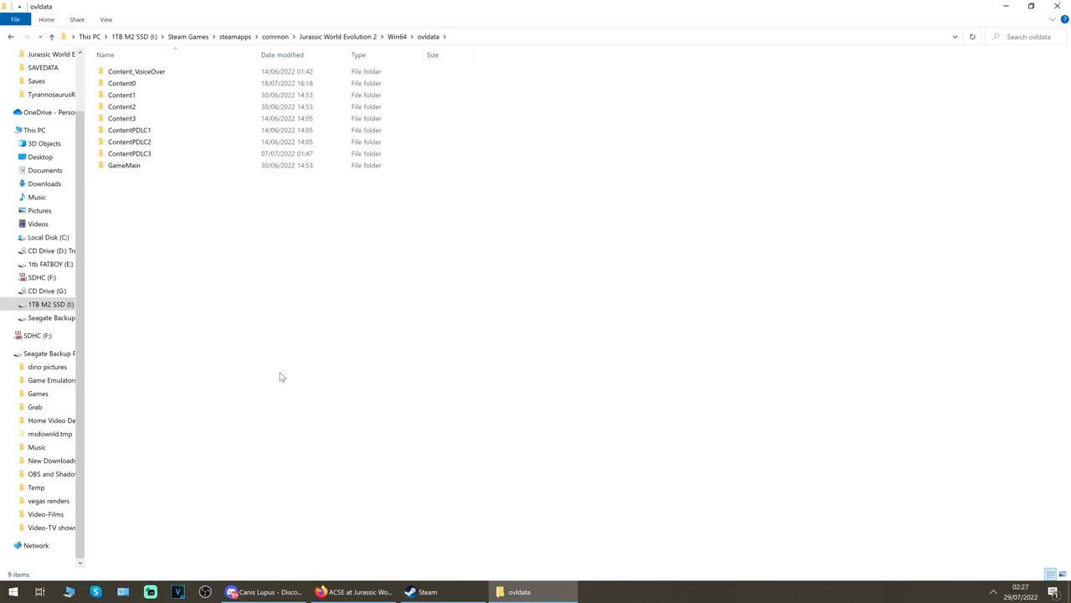
# - Download the ACSE 0.647 zip manually from the mod's Files tab using Slow Download
pyautogui.click(353, 591)
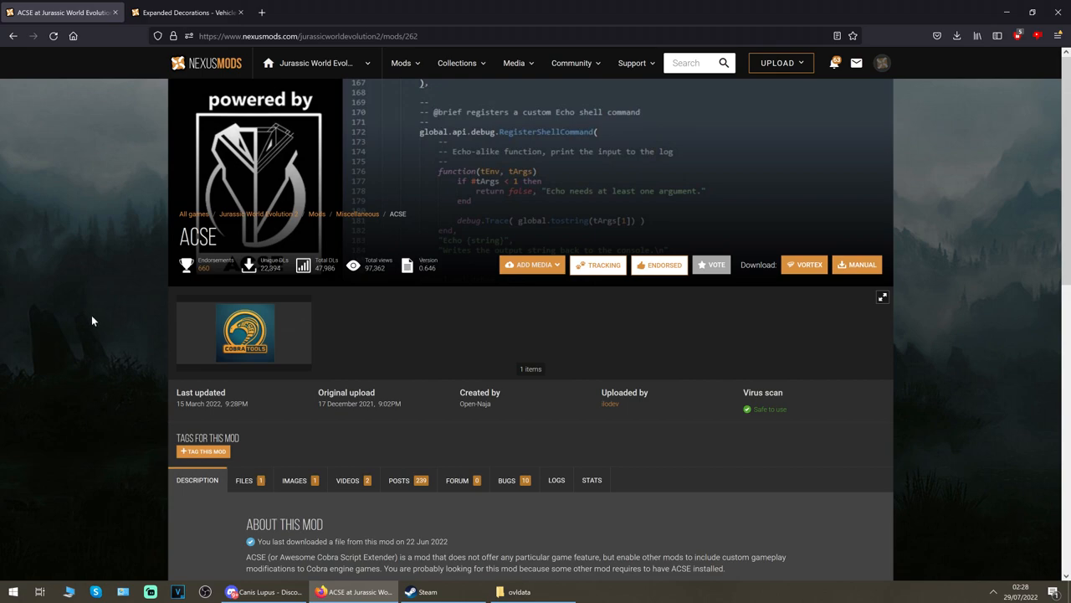
pyautogui.moveTo(211, 240)
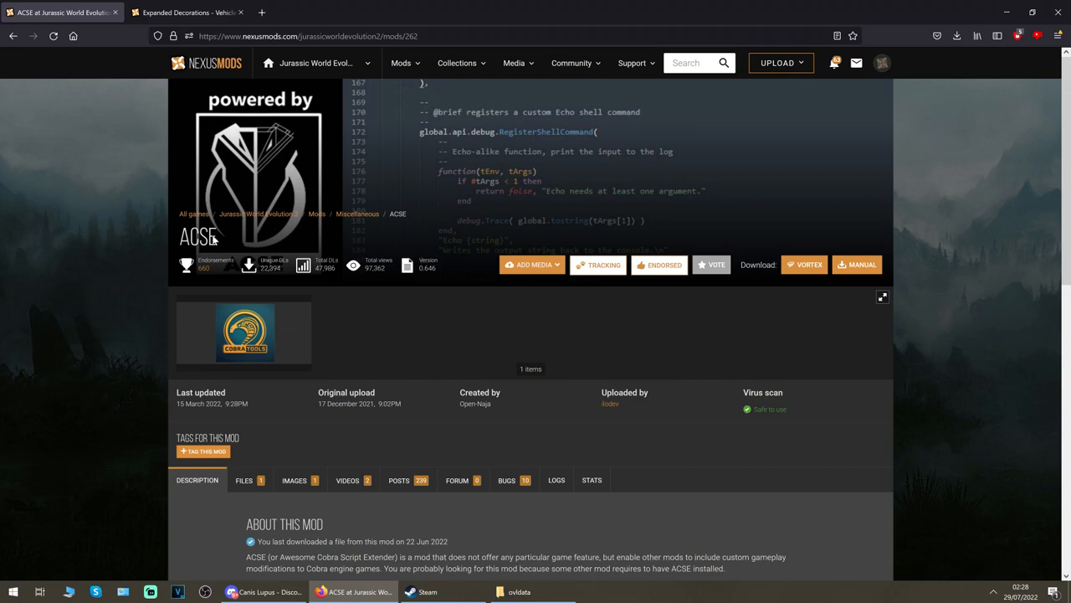
pyautogui.scroll(-3)
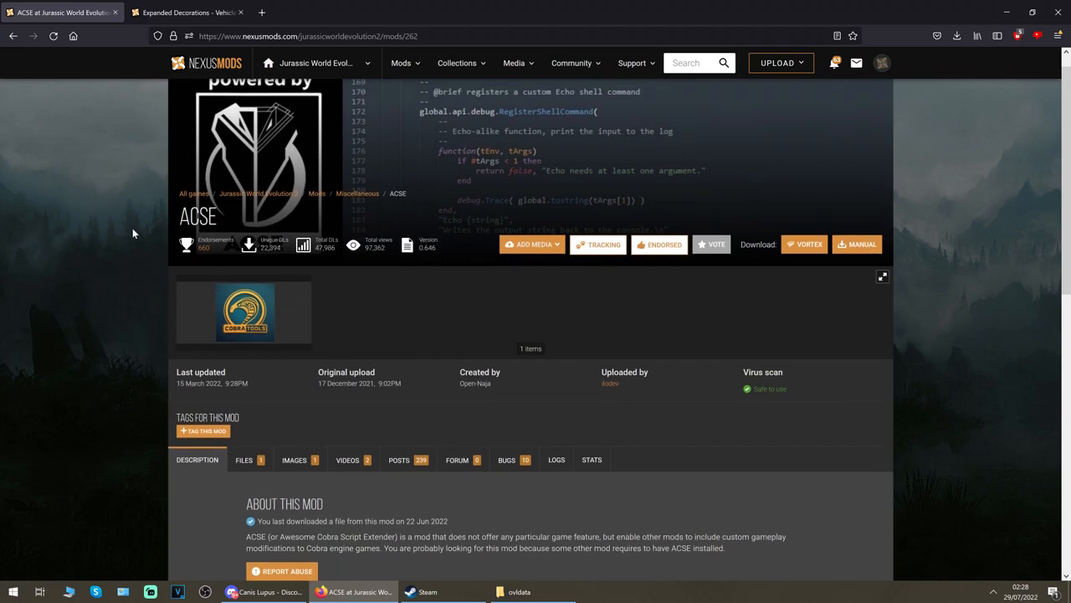
pyautogui.scroll(-3)
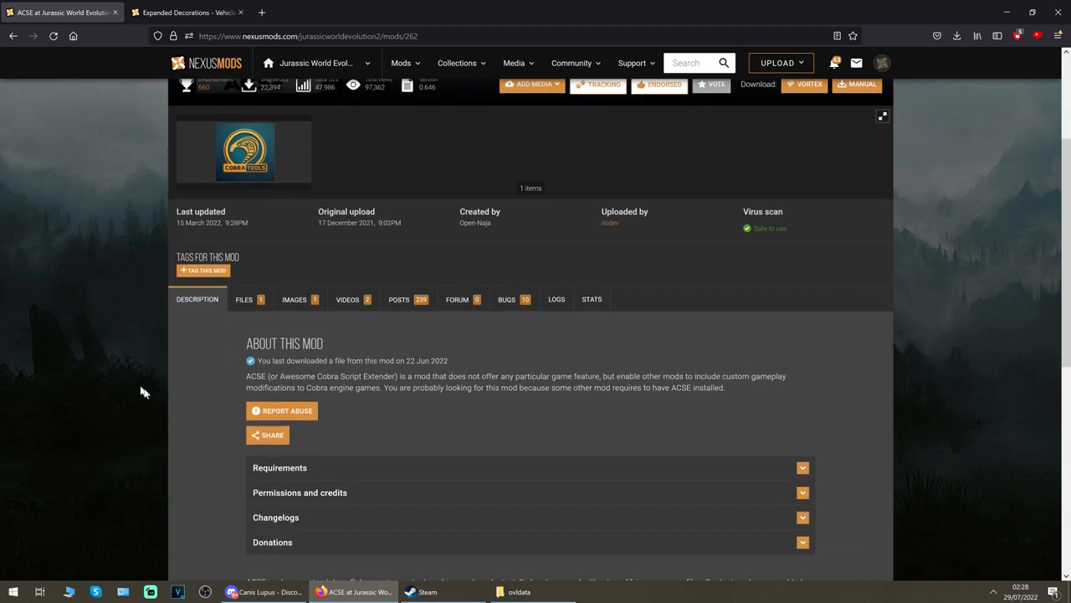
pyautogui.click(243, 298)
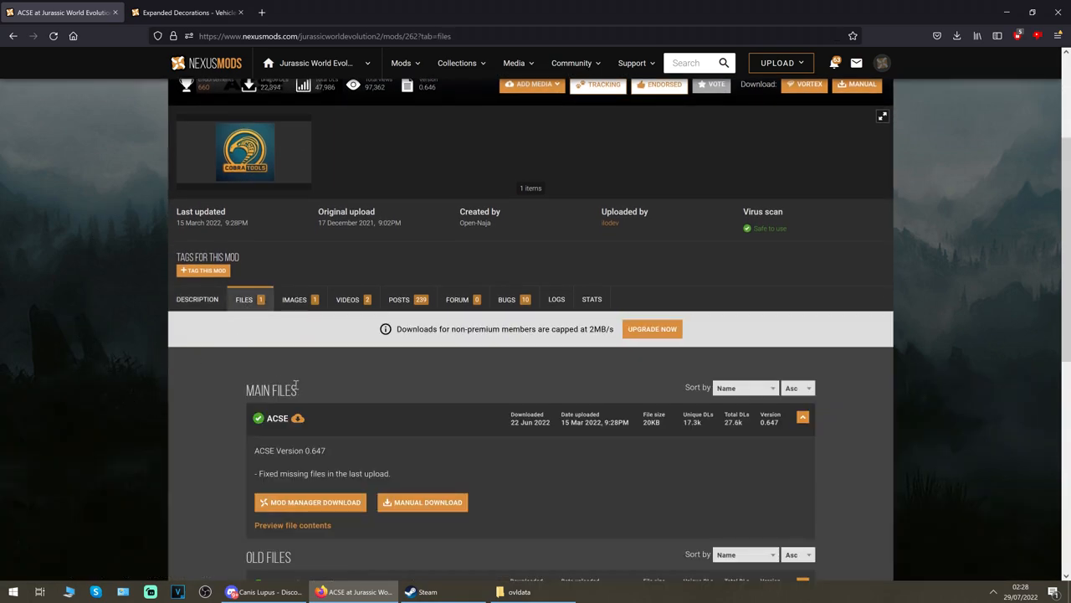
pyautogui.scroll(-3)
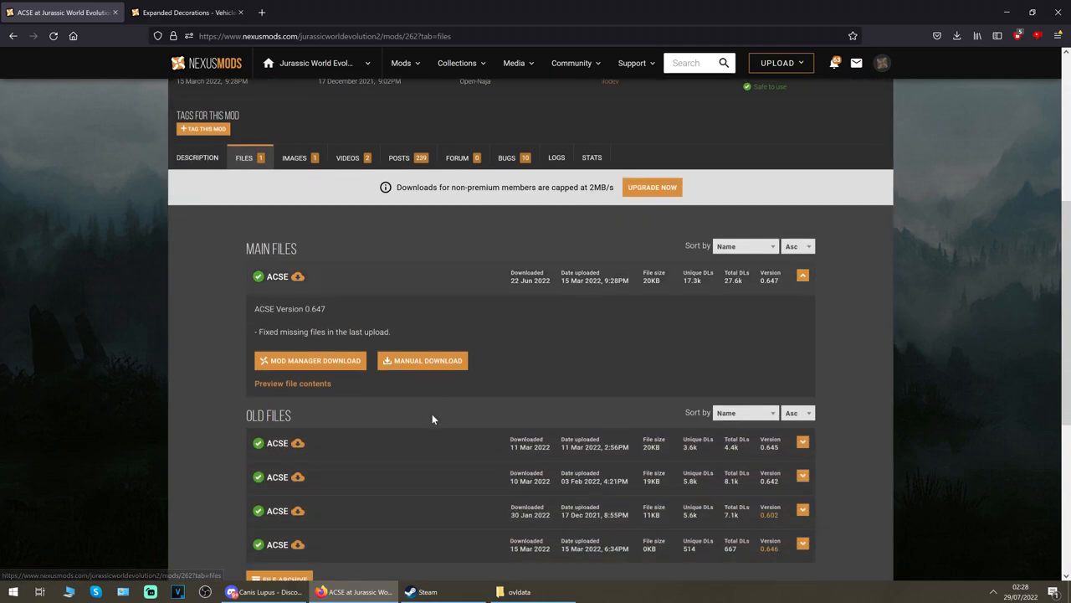
pyautogui.scroll(-3)
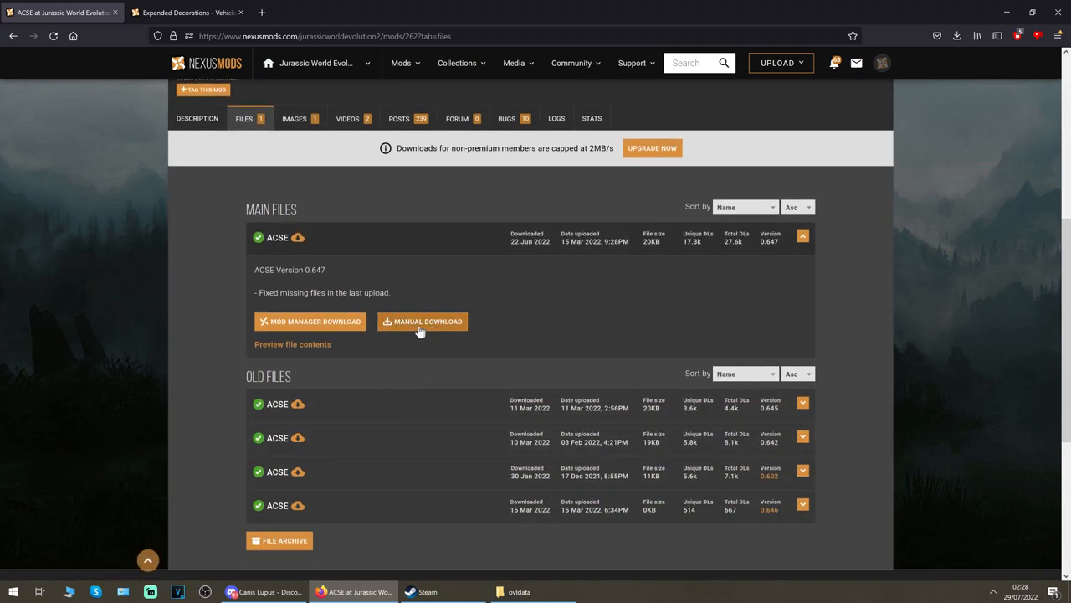
pyautogui.click(428, 321)
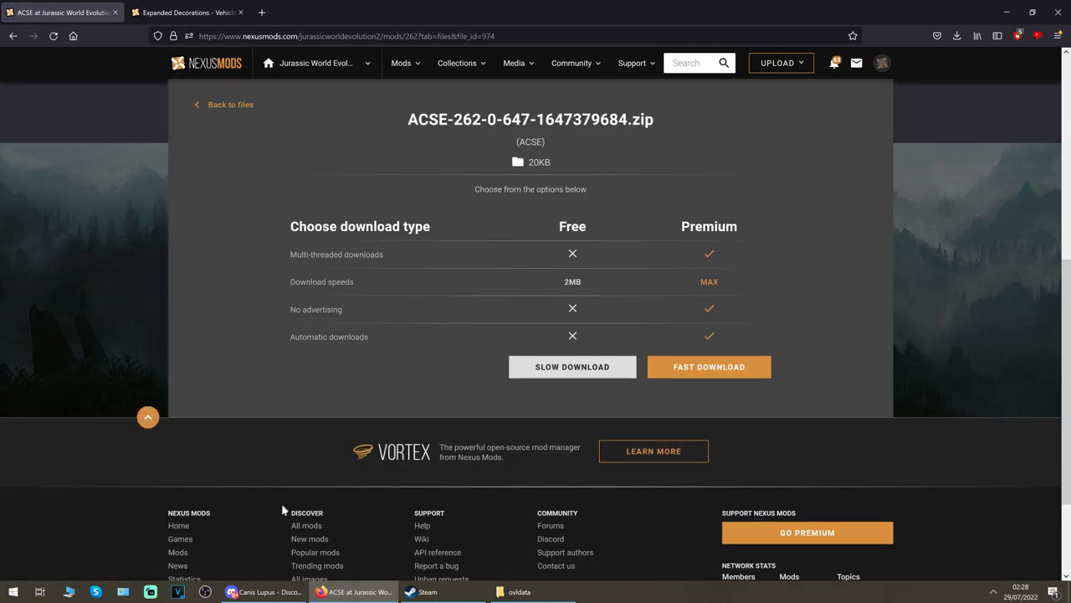
pyautogui.click(573, 366)
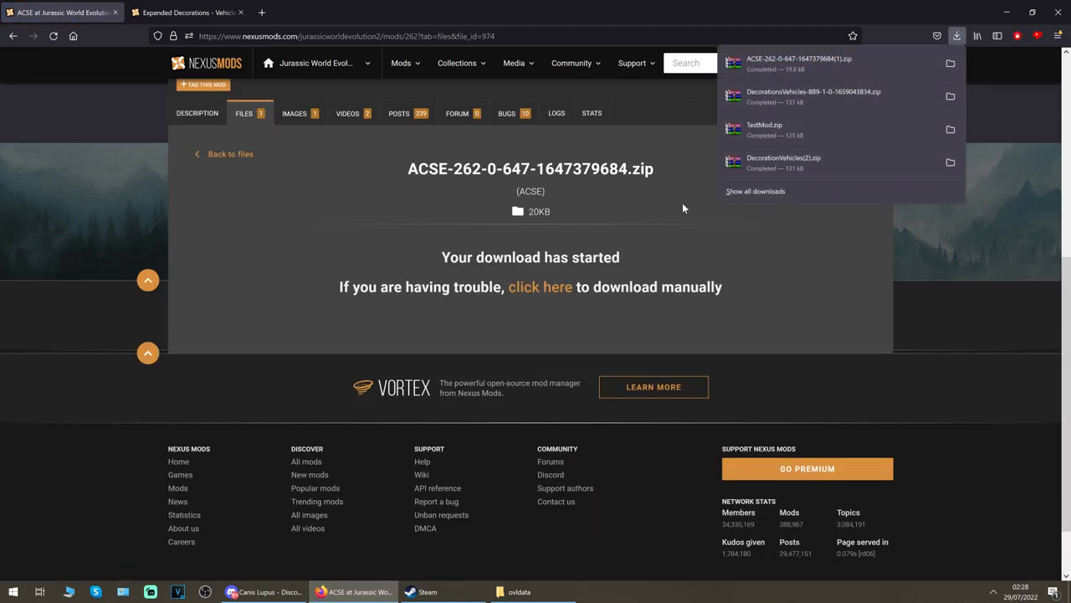
pyautogui.moveTo(698, 215)
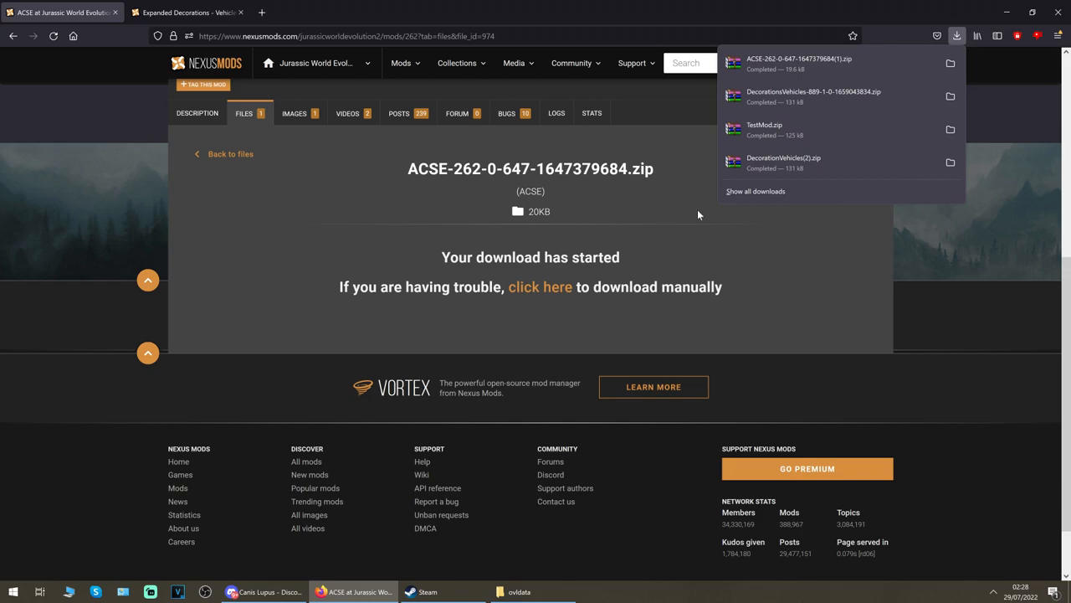
pyautogui.moveTo(466, 287)
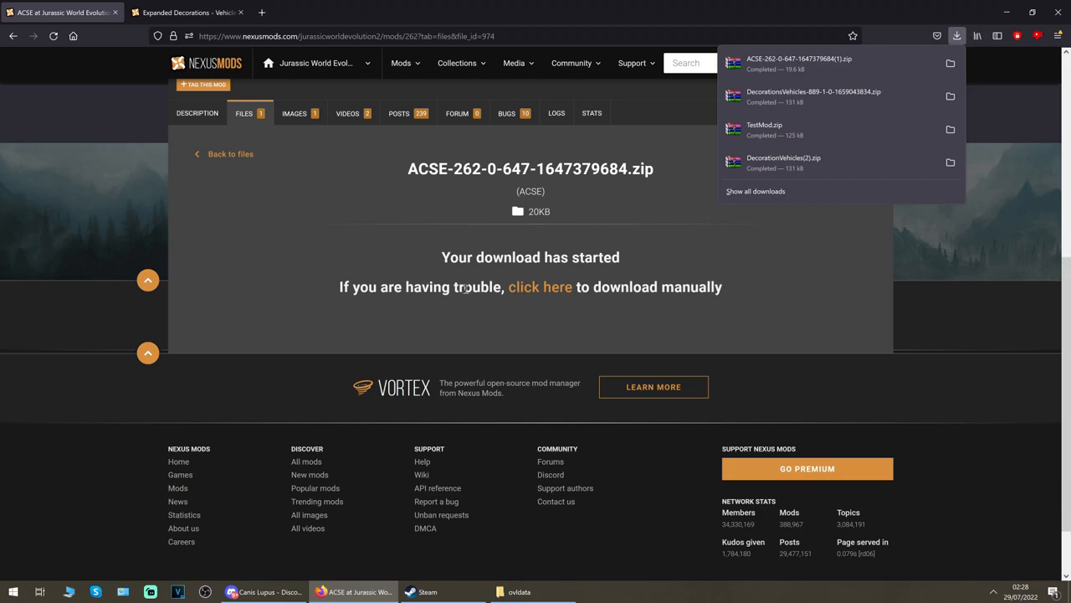
pyautogui.moveTo(492, 210)
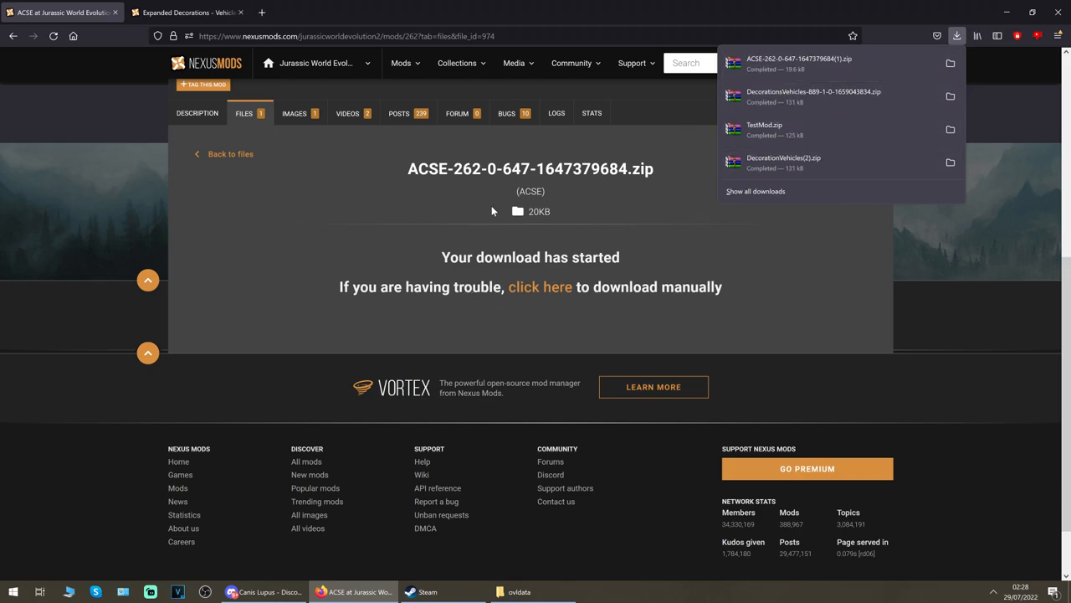
pyautogui.moveTo(431, 230)
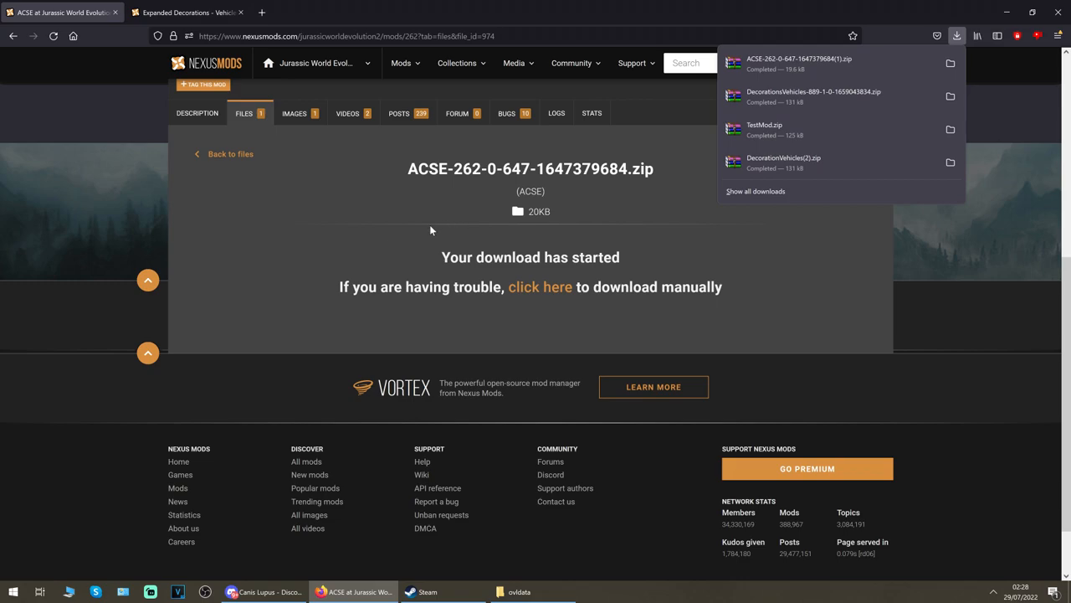
# - Start the manual download of the DecorationsVehicles file from the Expanded Decorations - Vehicles Files tab
pyautogui.click(188, 12)
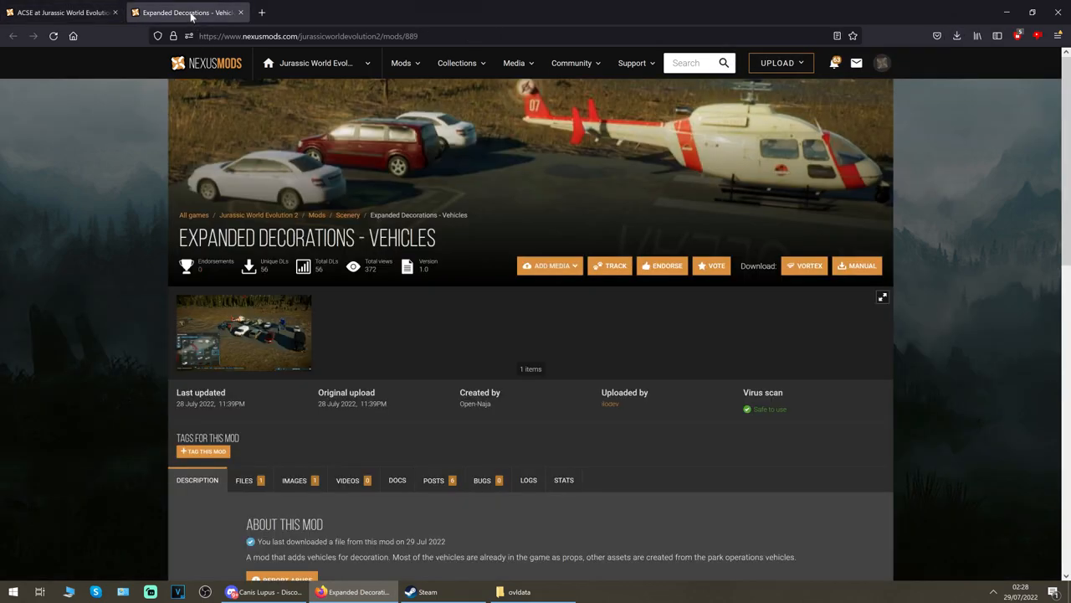
pyautogui.scroll(-3)
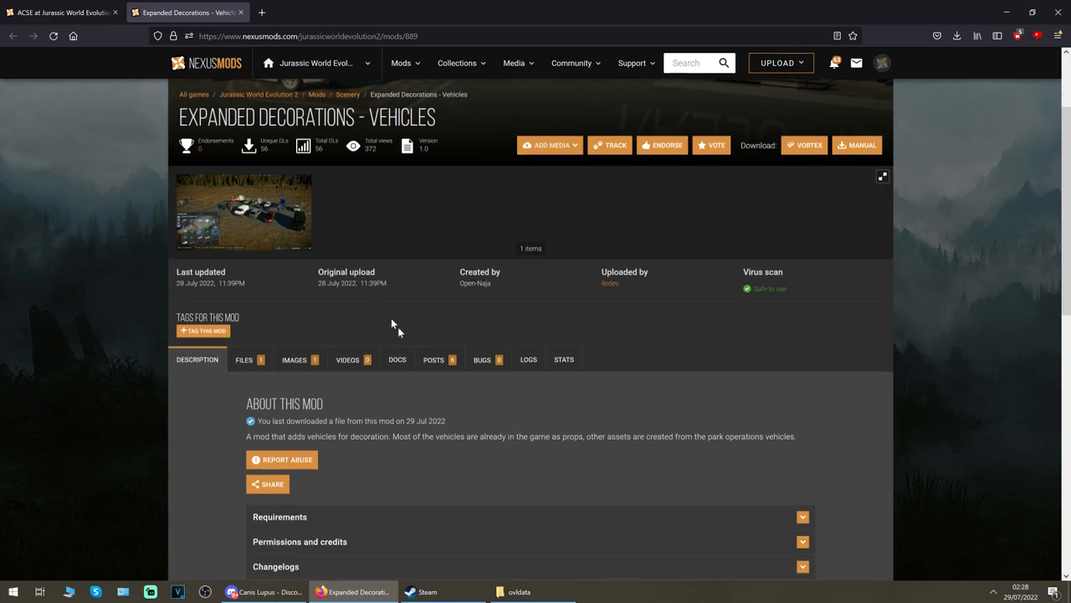
pyautogui.scroll(3)
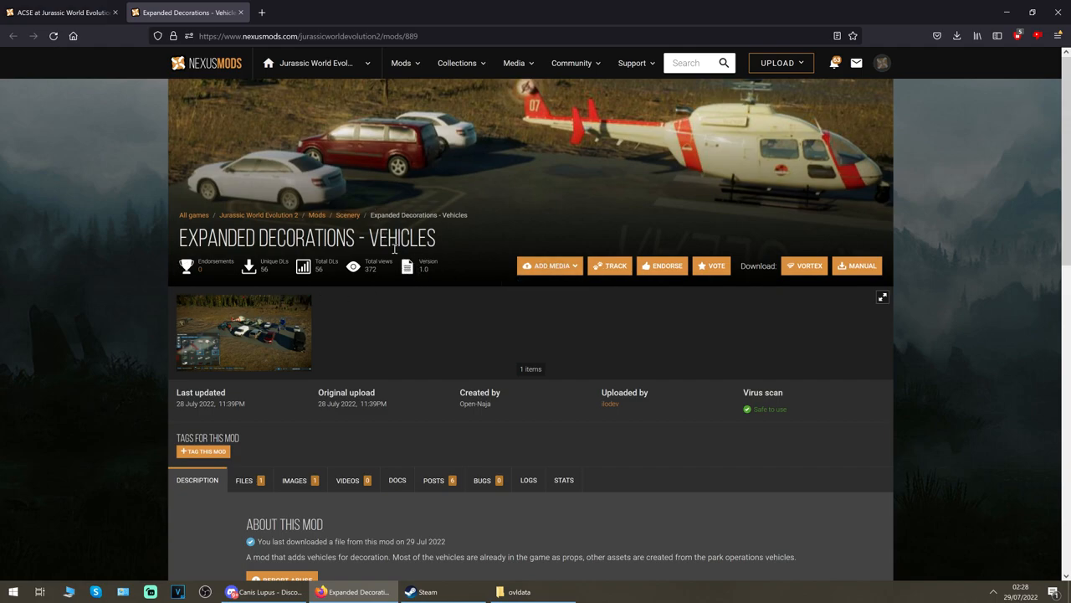
pyautogui.scroll(-3)
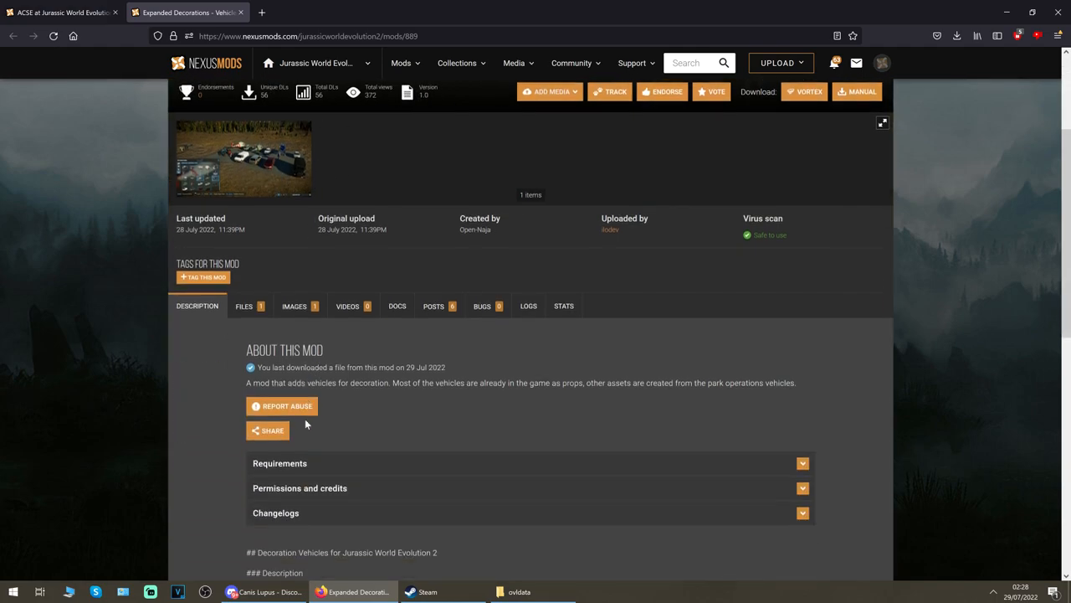
pyautogui.click(244, 305)
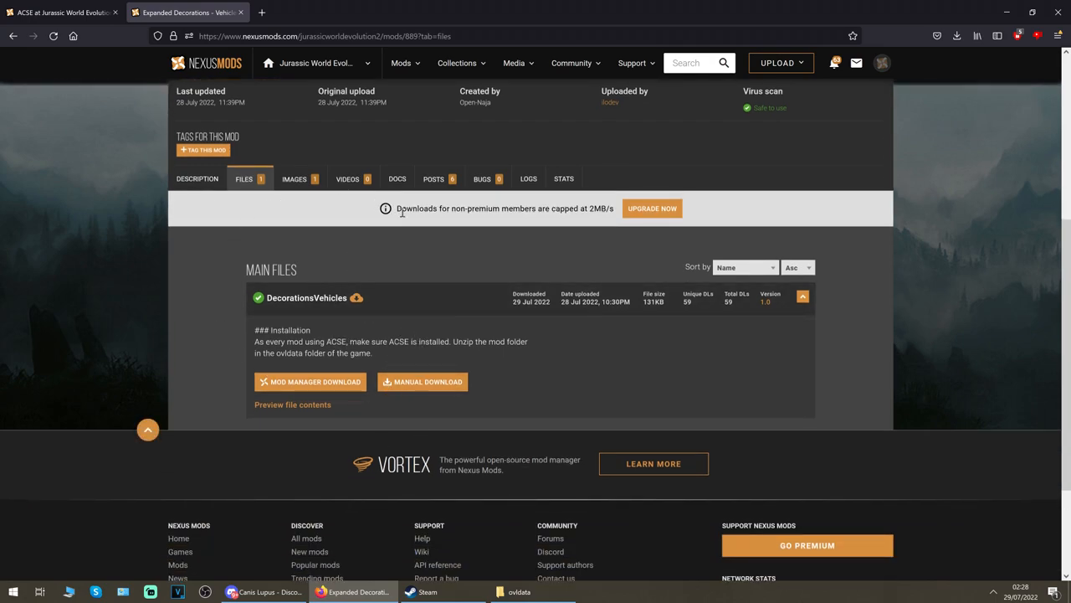
pyautogui.scroll(3)
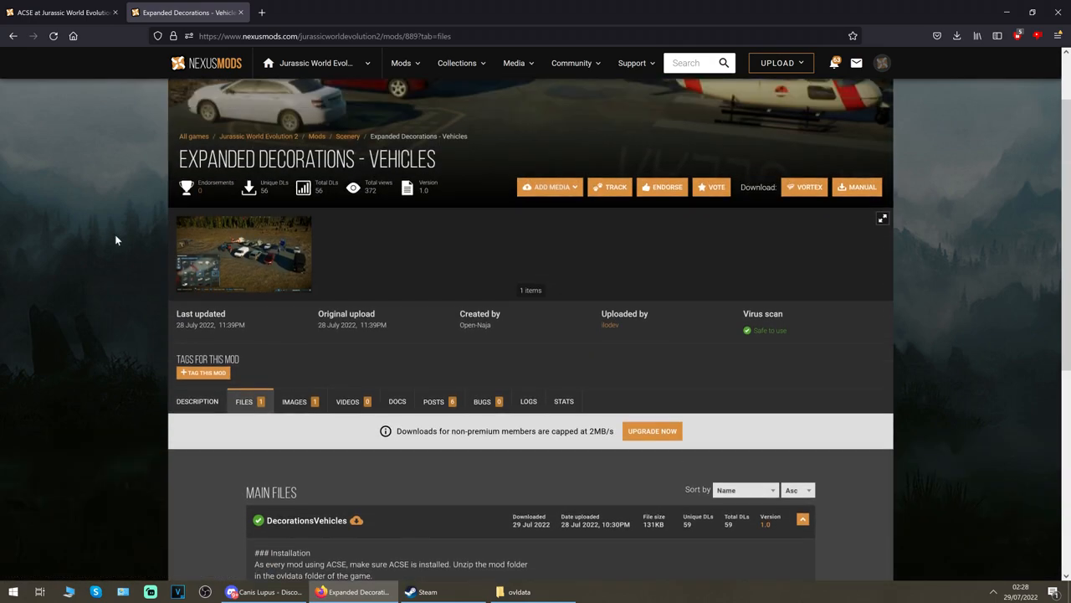
pyautogui.scroll(-3)
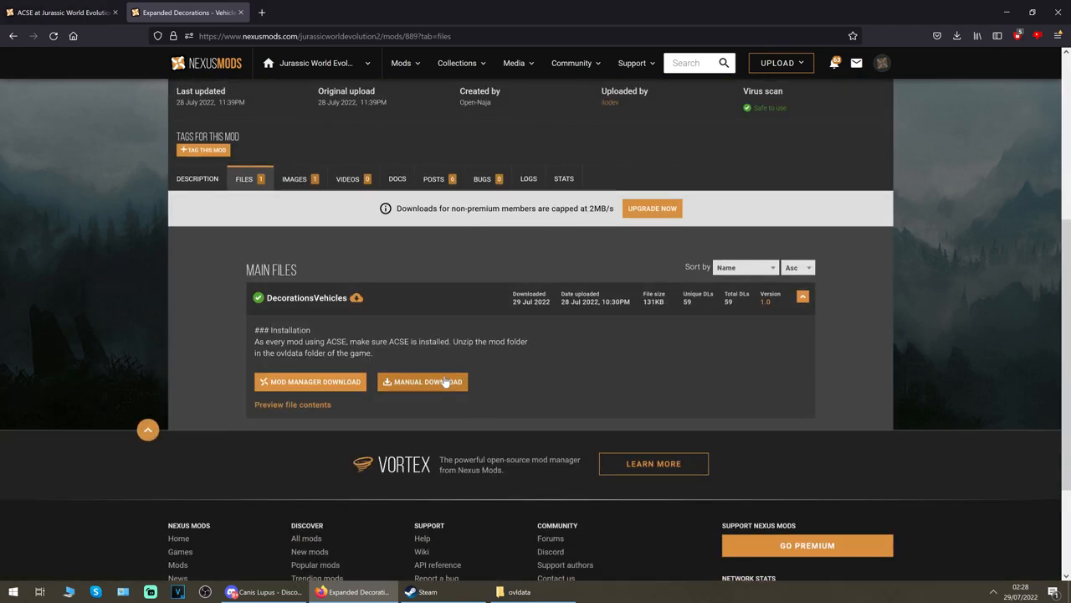
pyautogui.moveTo(216, 219)
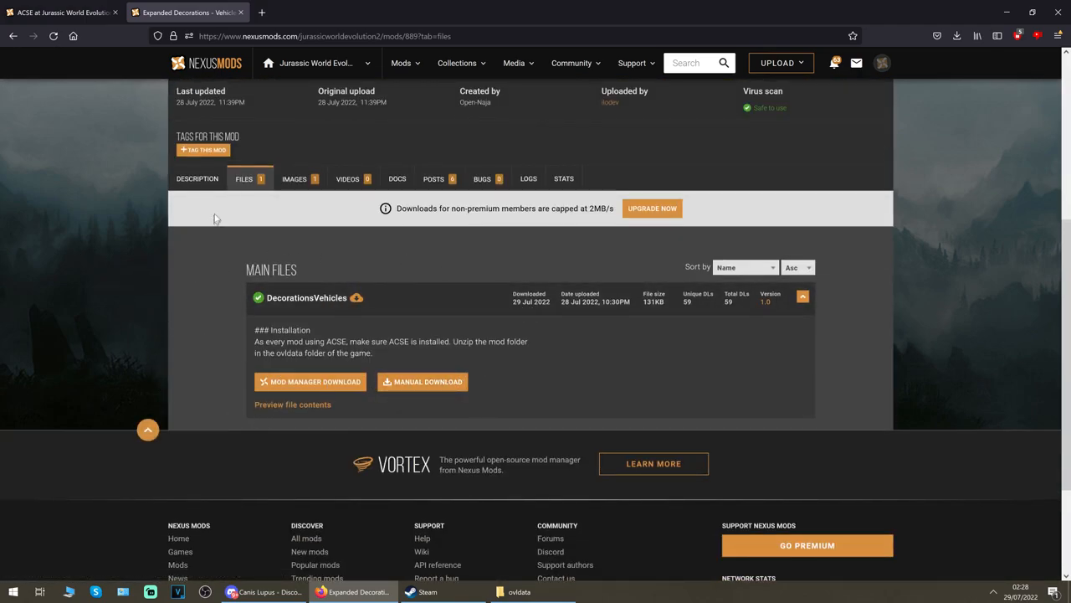
pyautogui.scroll(3)
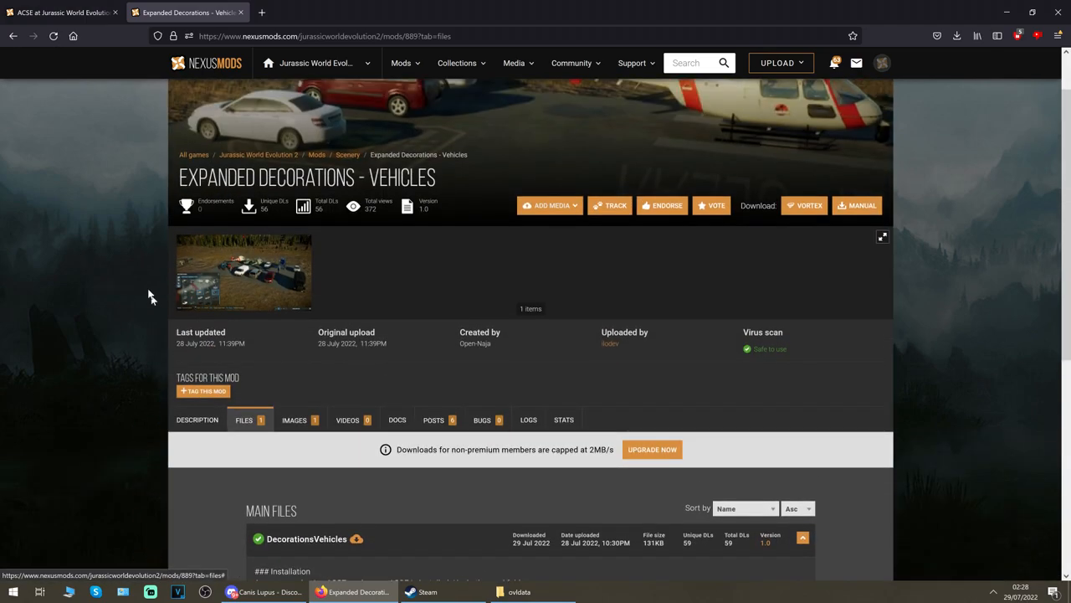
pyautogui.scroll(-3)
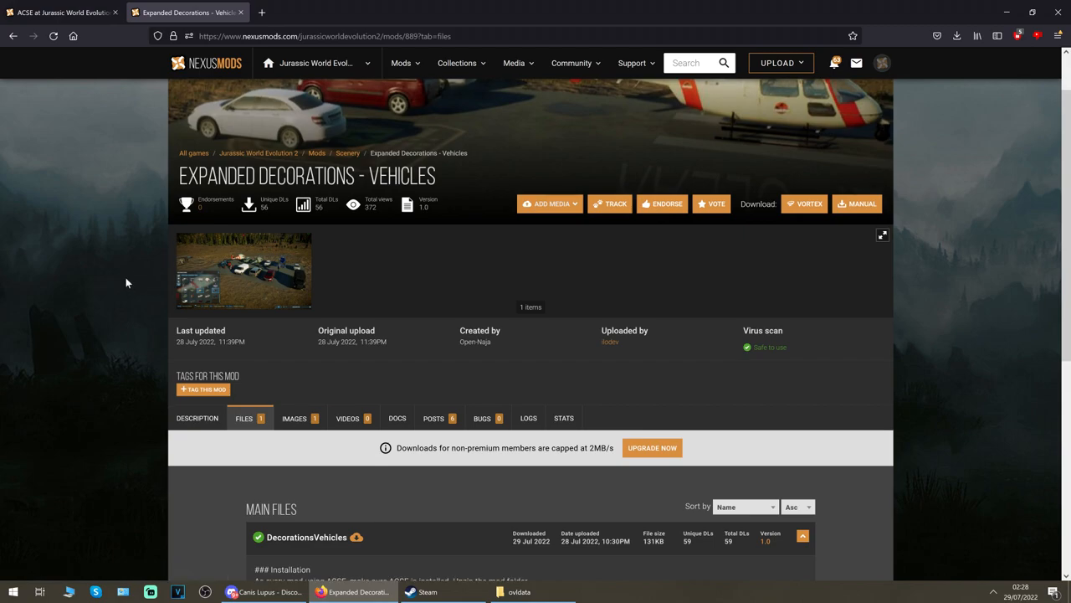
pyautogui.click(306, 537)
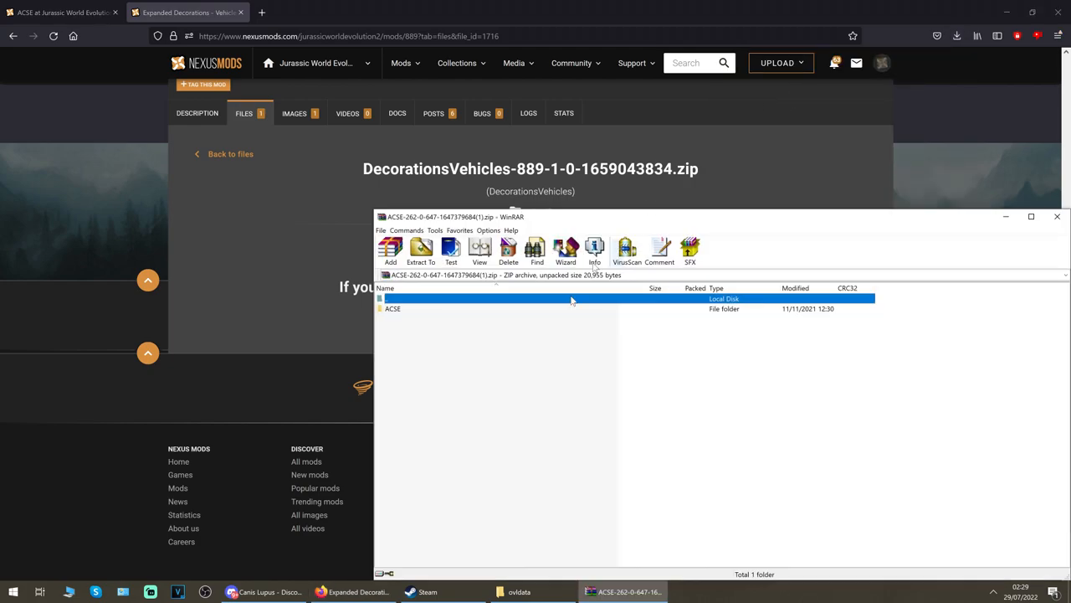
# - Put the ACSE folder and the DecorationVehicles folder from their zips into ovldata
pyautogui.click(393, 308)
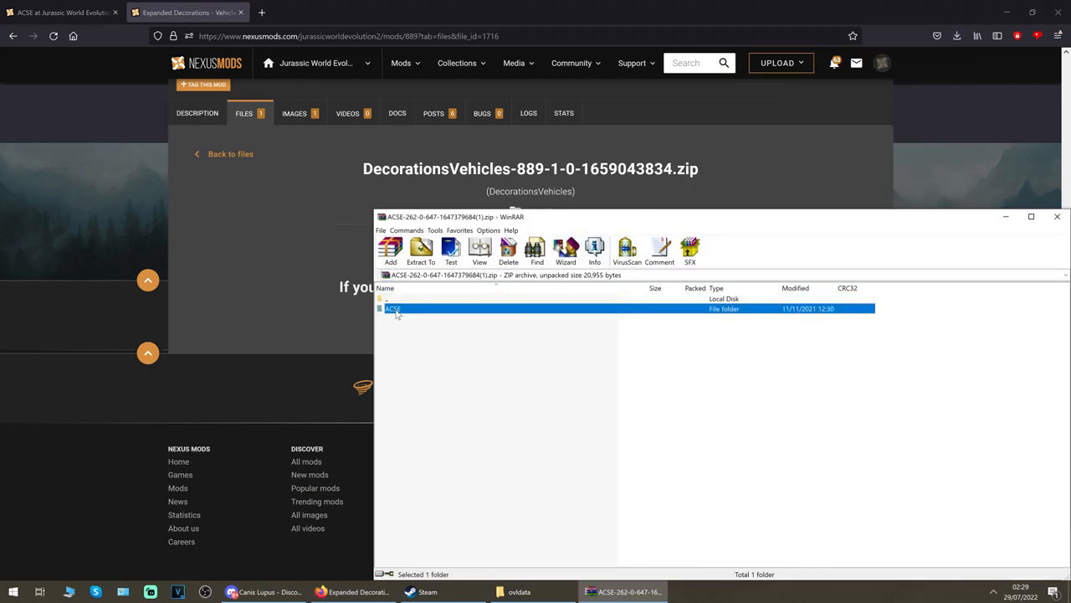
pyautogui.click(519, 591)
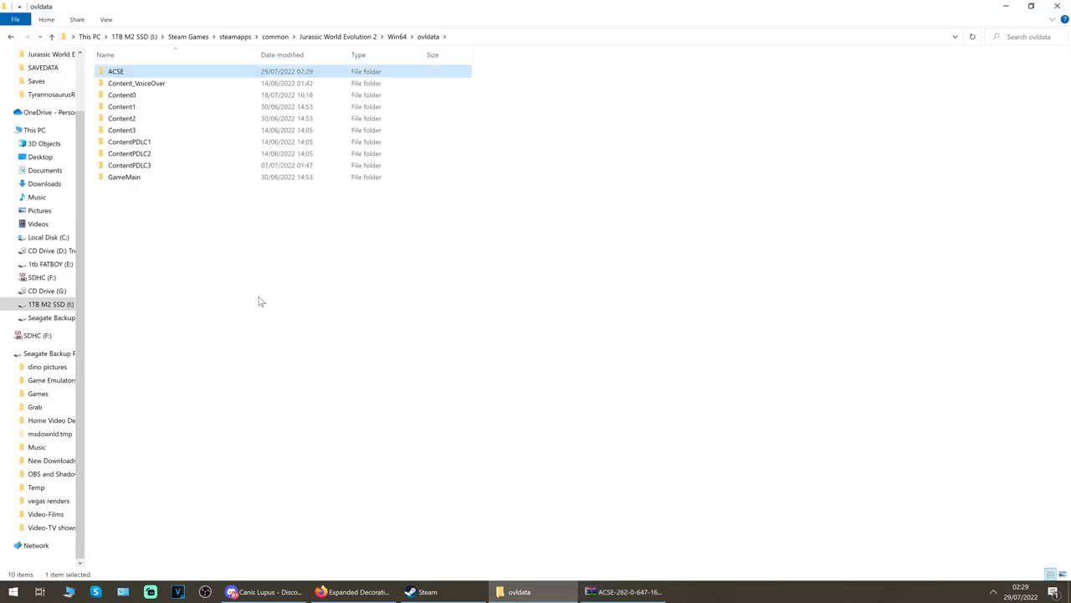
pyautogui.click(352, 592)
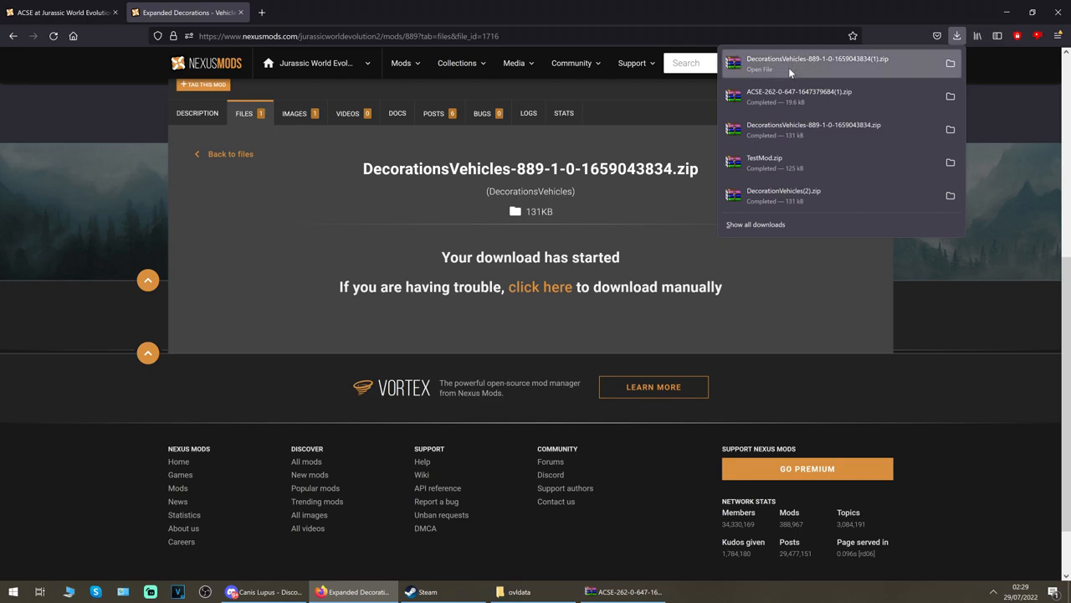
pyautogui.click(817, 62)
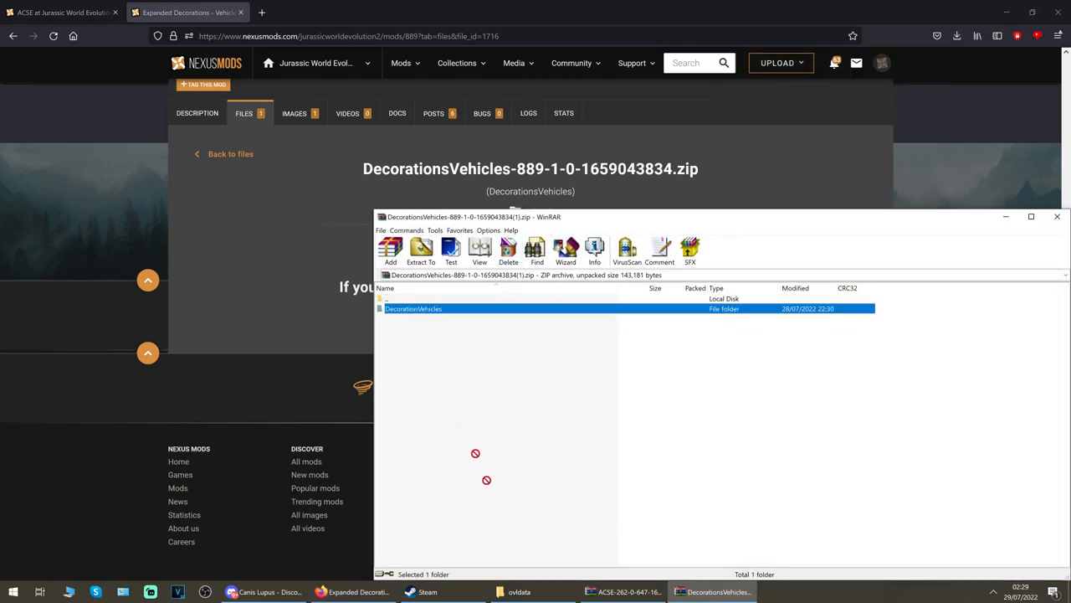
pyautogui.click(421, 249)
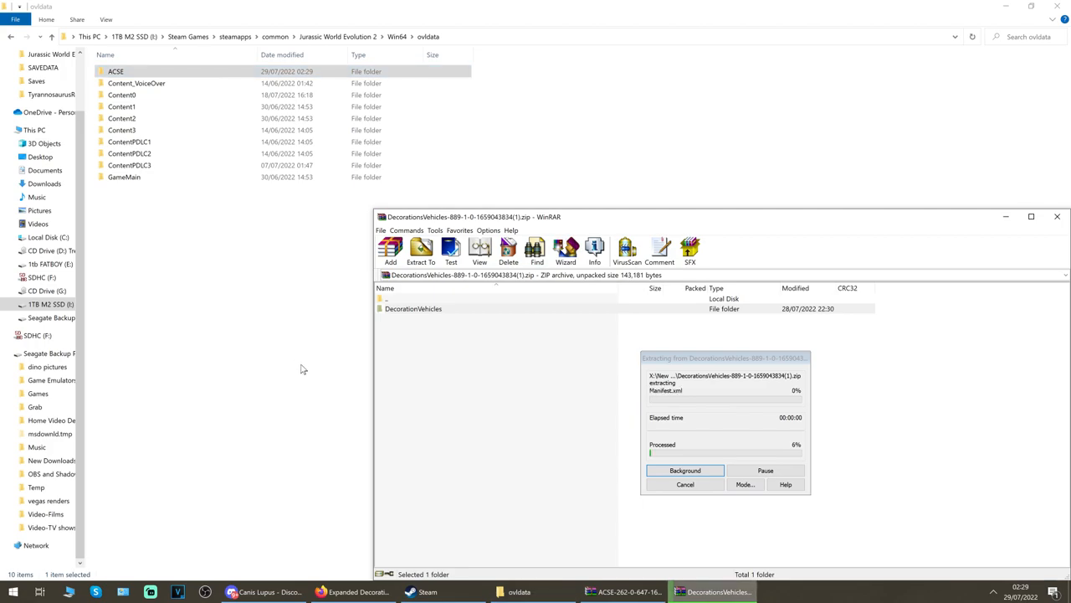
pyautogui.click(685, 469)
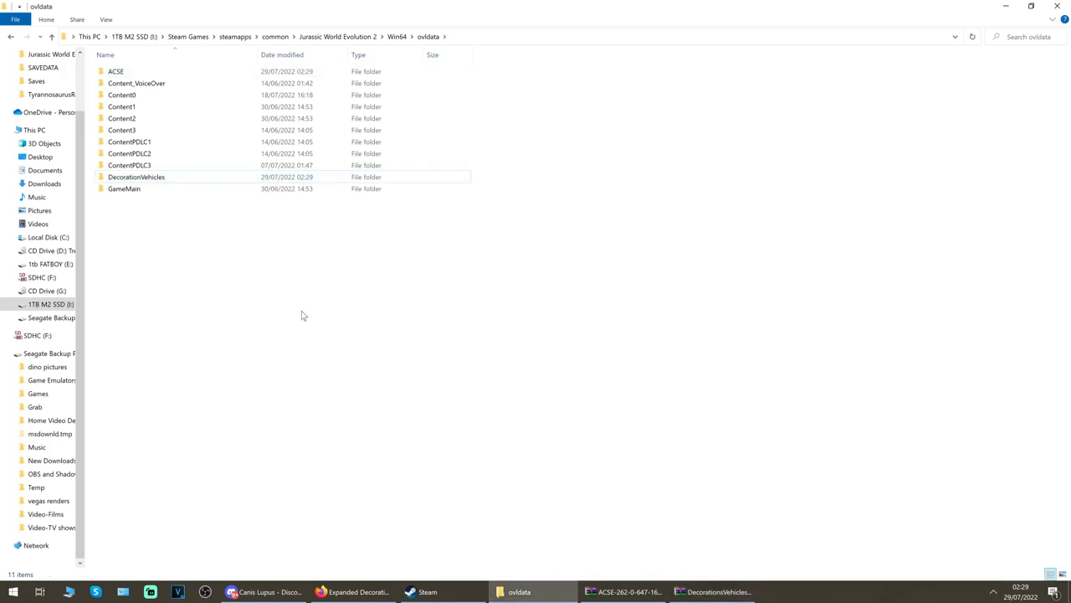
pyautogui.moveTo(300, 310)
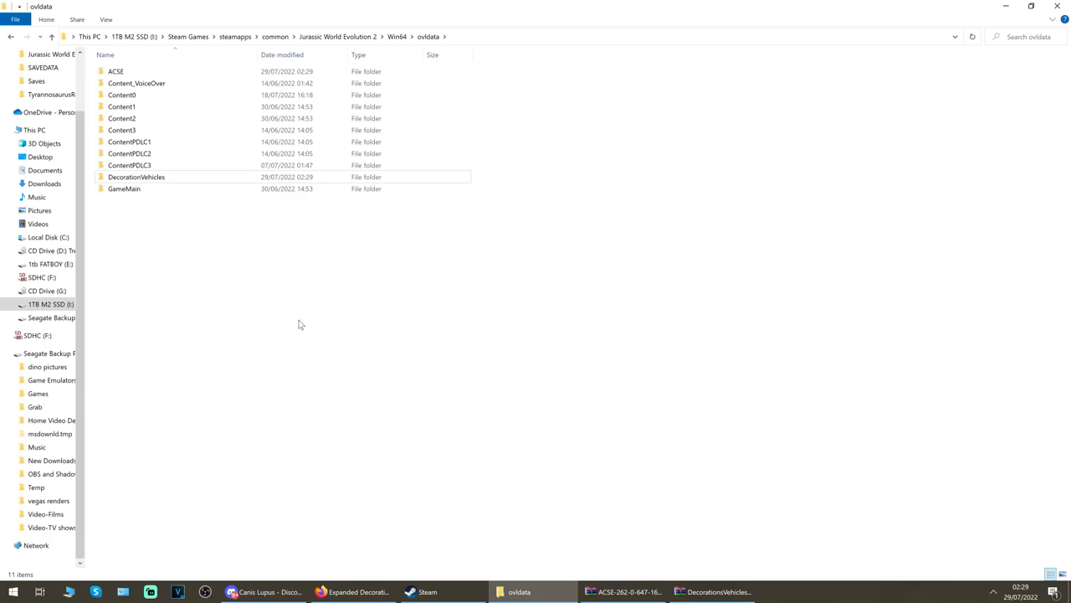
pyautogui.moveTo(294, 327)
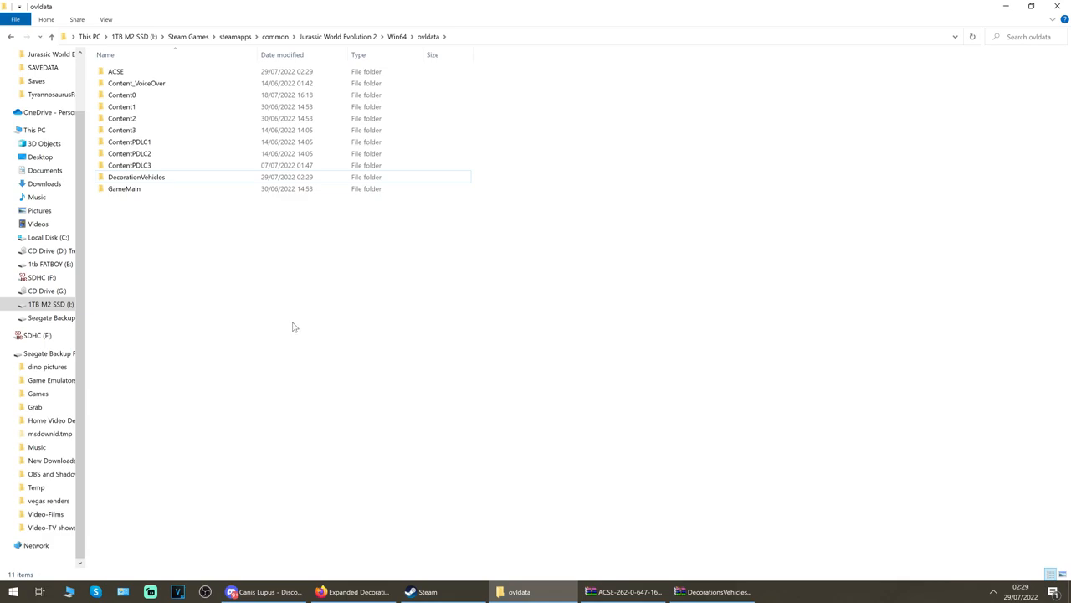
pyautogui.moveTo(306, 322)
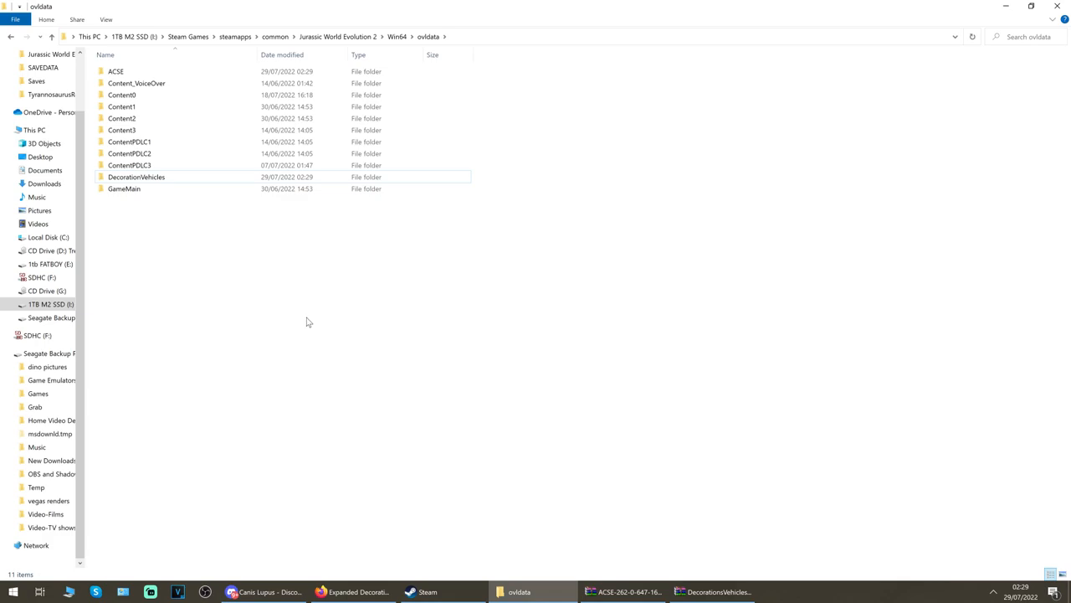
pyautogui.moveTo(262, 335)
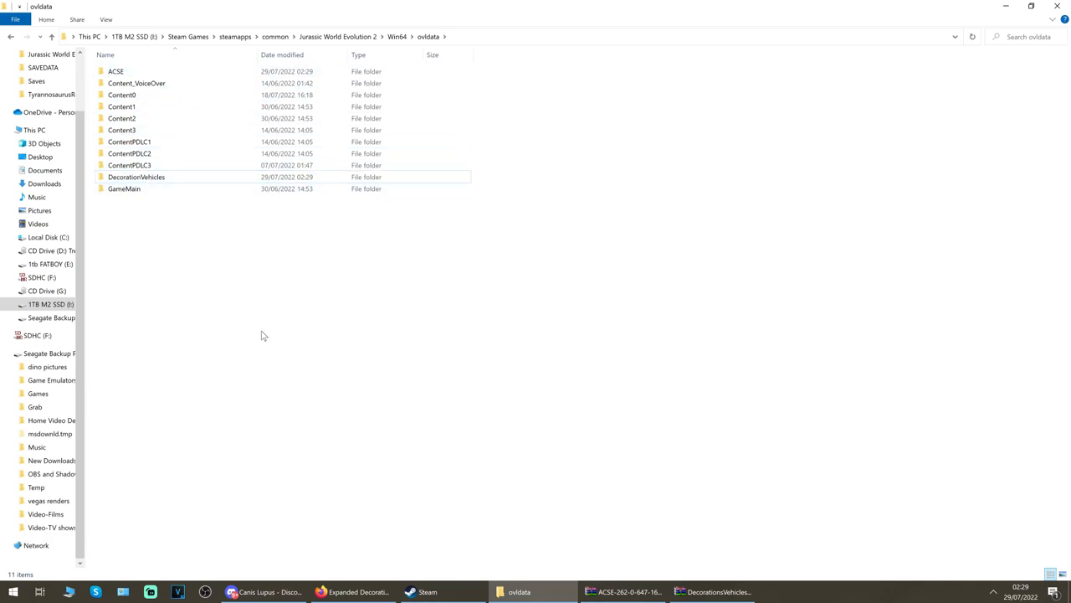
pyautogui.click(116, 72)
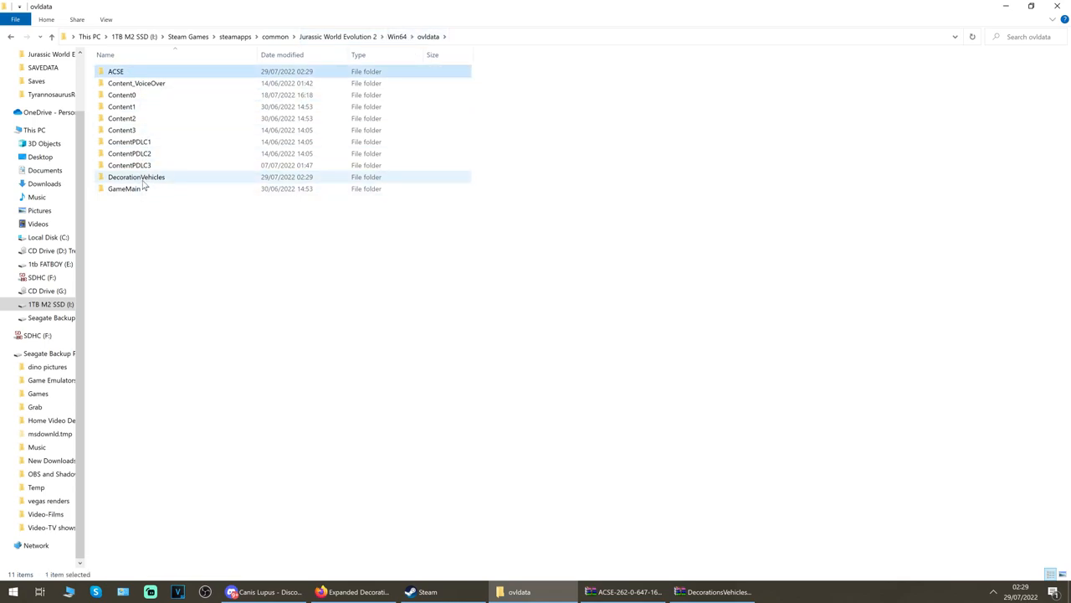
pyautogui.click(314, 335)
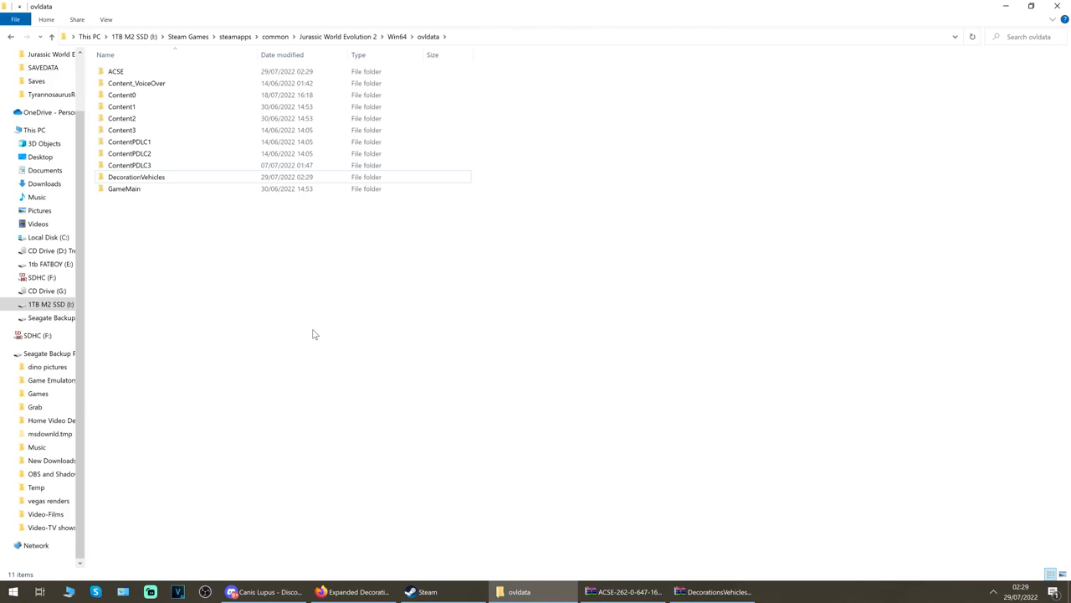
pyautogui.moveTo(334, 337)
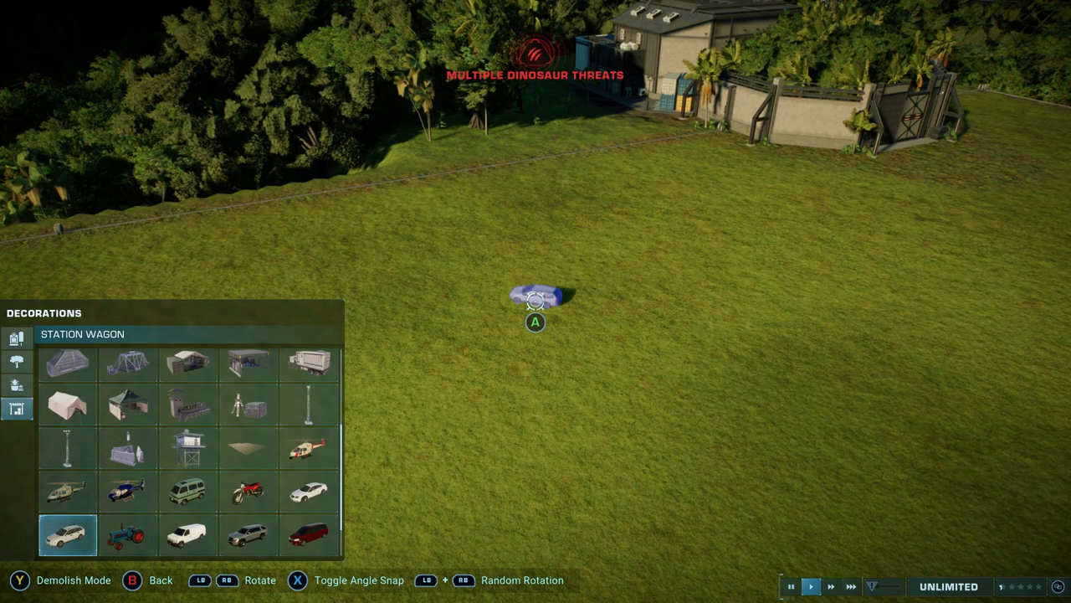
# - Place a Facility paving piece on the open grass of the park
pyautogui.click(248, 446)
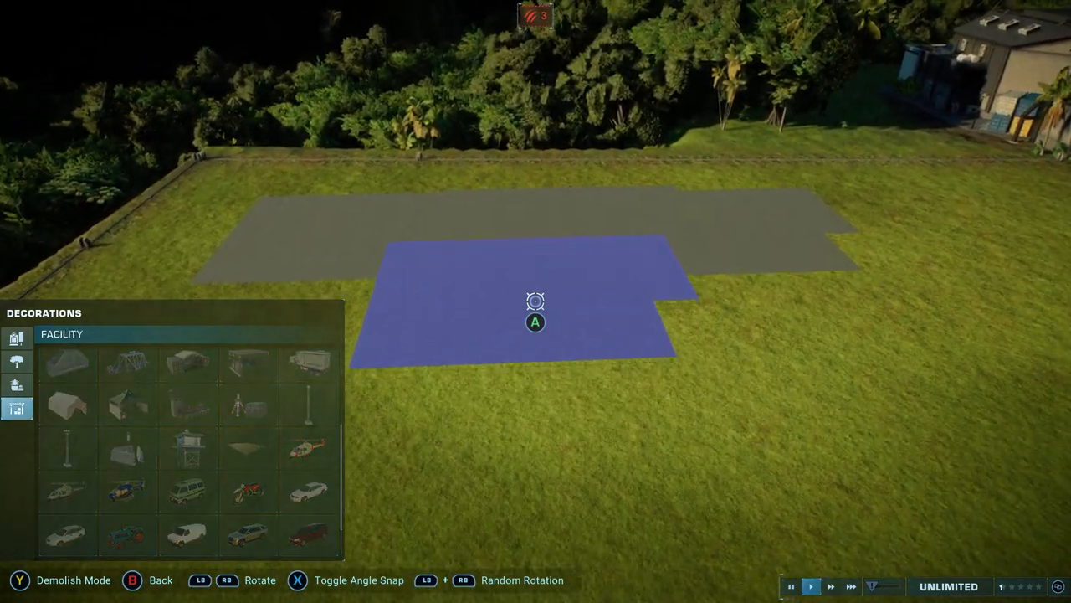
# - Extend the paving and place two helicopters, a small van and a motorcycle
pyautogui.click(308, 448)
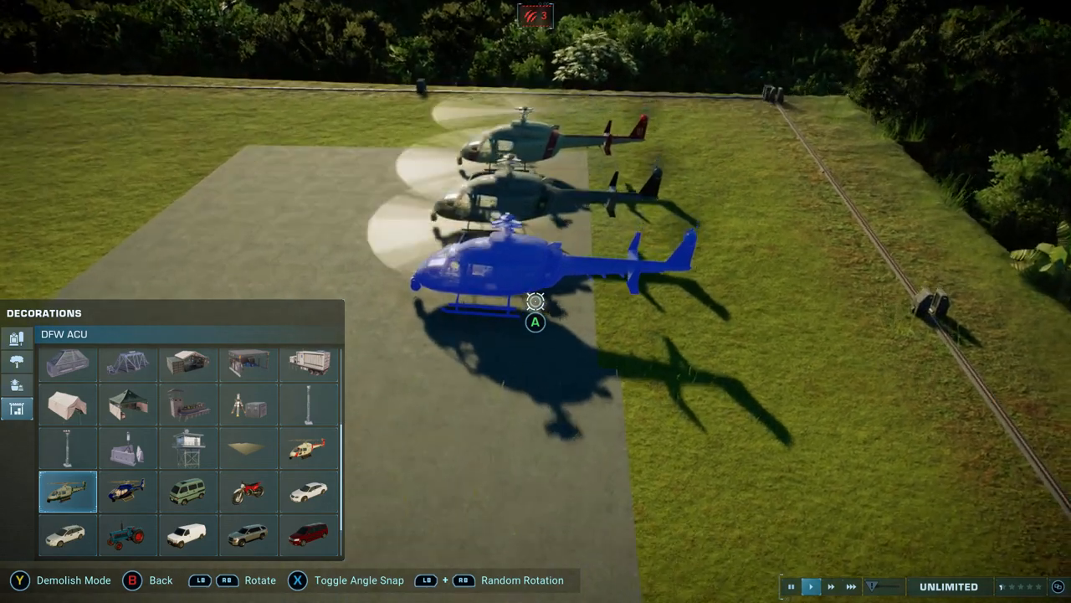
pyautogui.click(127, 491)
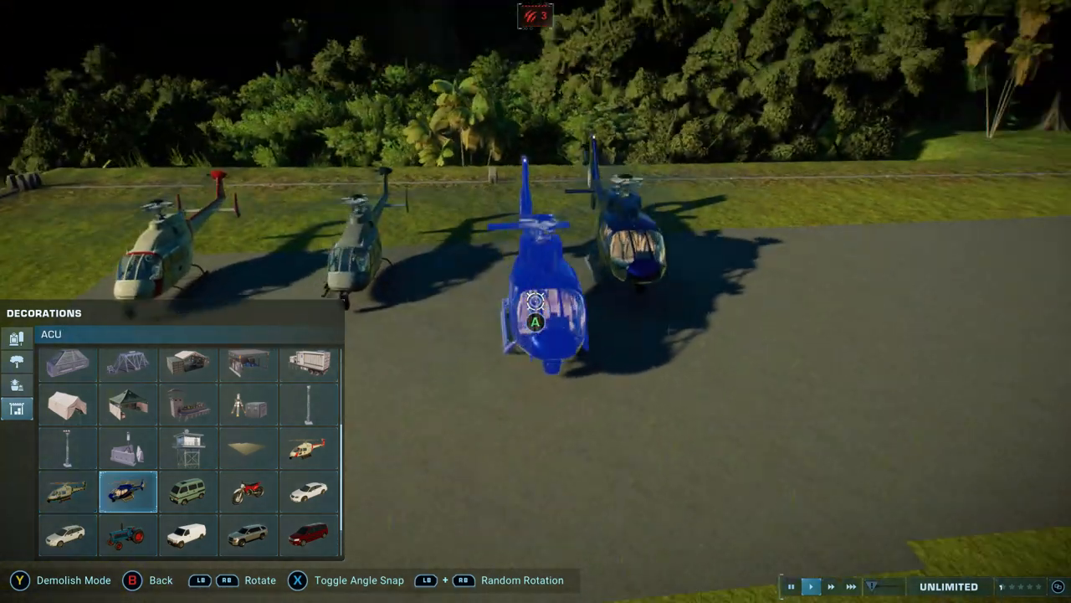
pyautogui.click(187, 491)
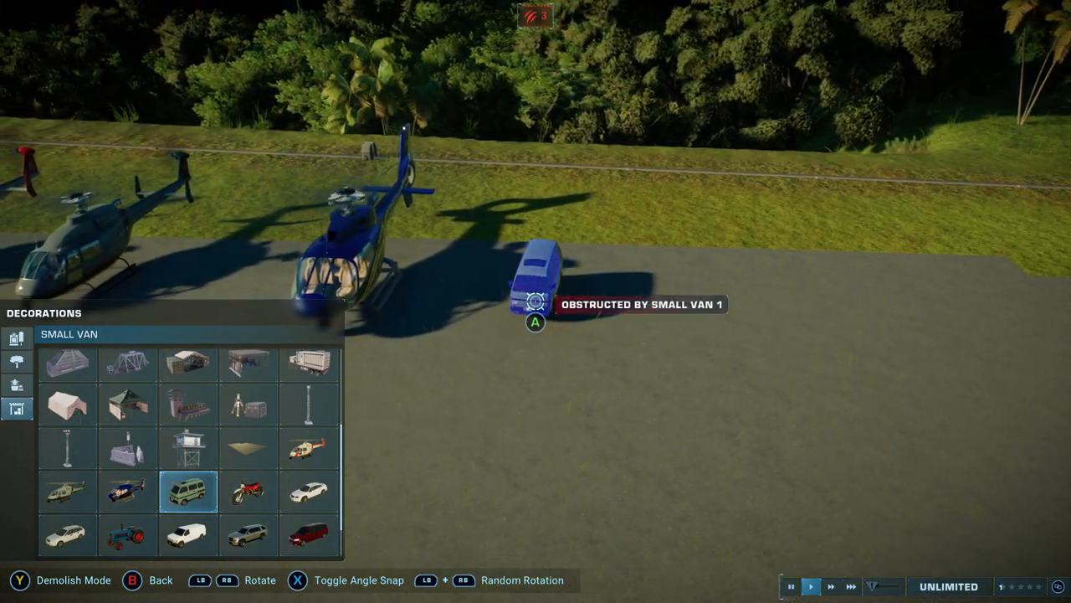
pyautogui.click(249, 491)
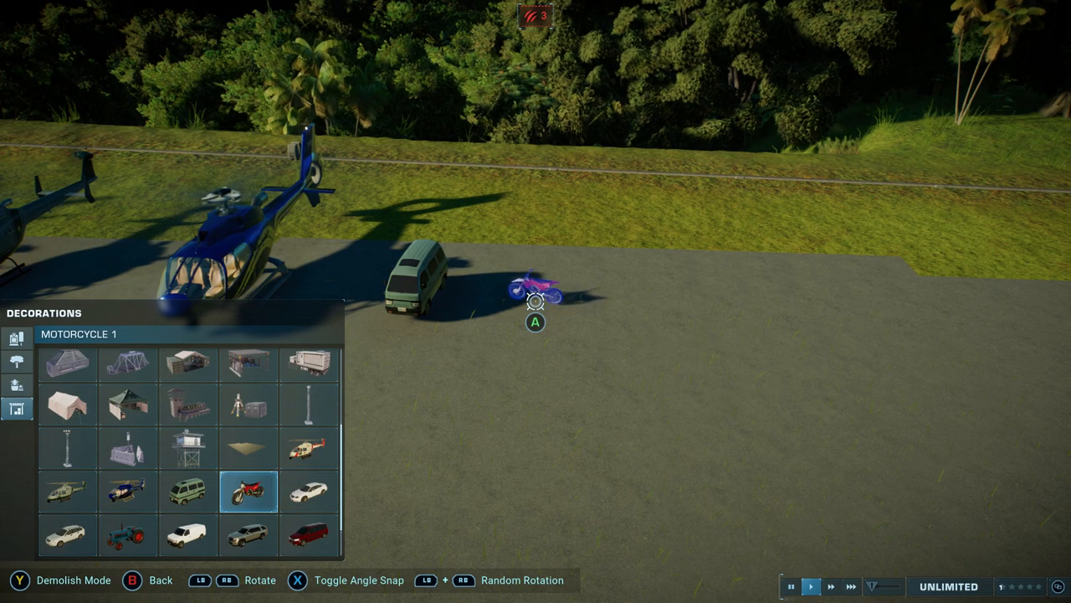
pyautogui.click(309, 491)
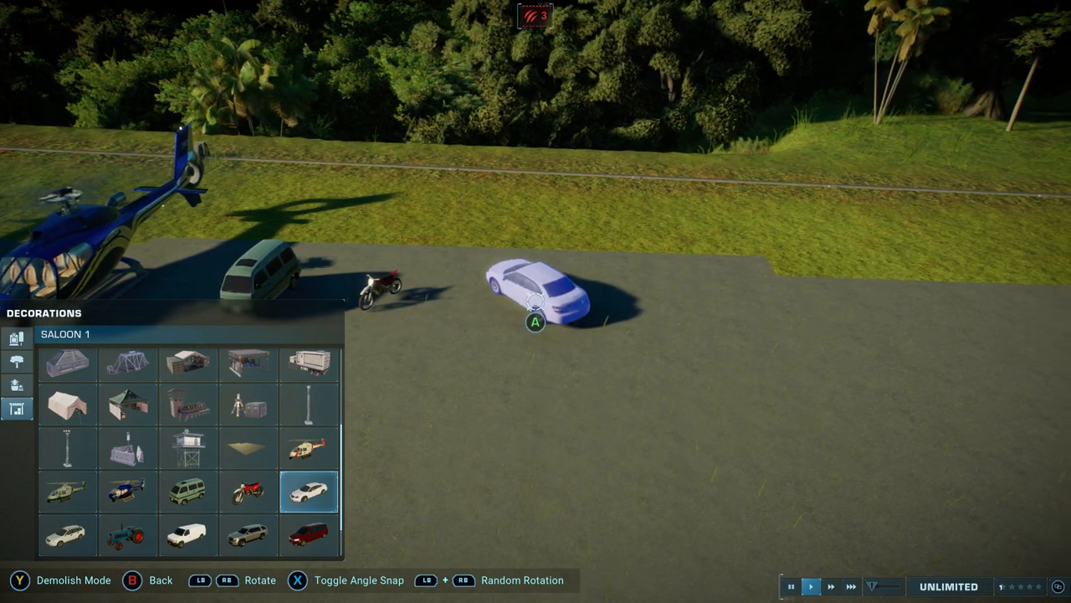
# - Park a saloon car, a station wagon and a van near the helicopters
pyautogui.click(188, 536)
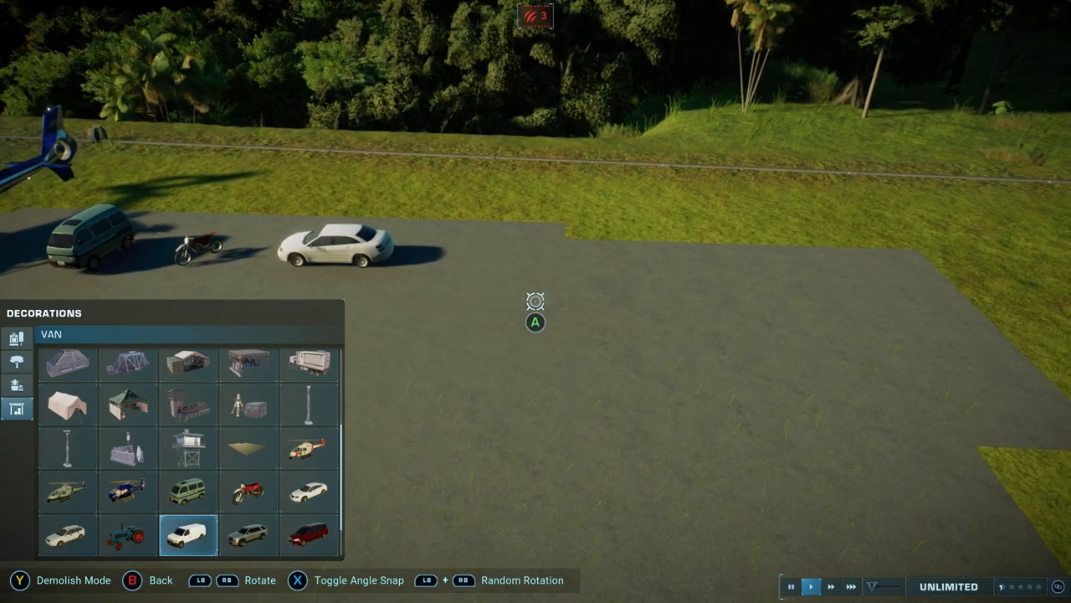
pyautogui.click(67, 535)
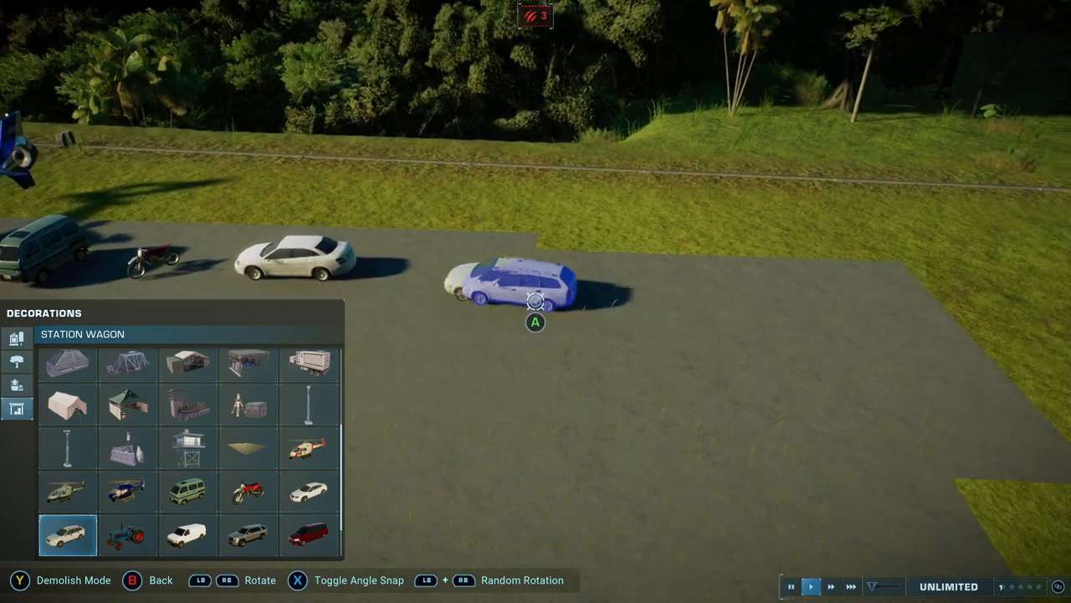
pyautogui.click(127, 536)
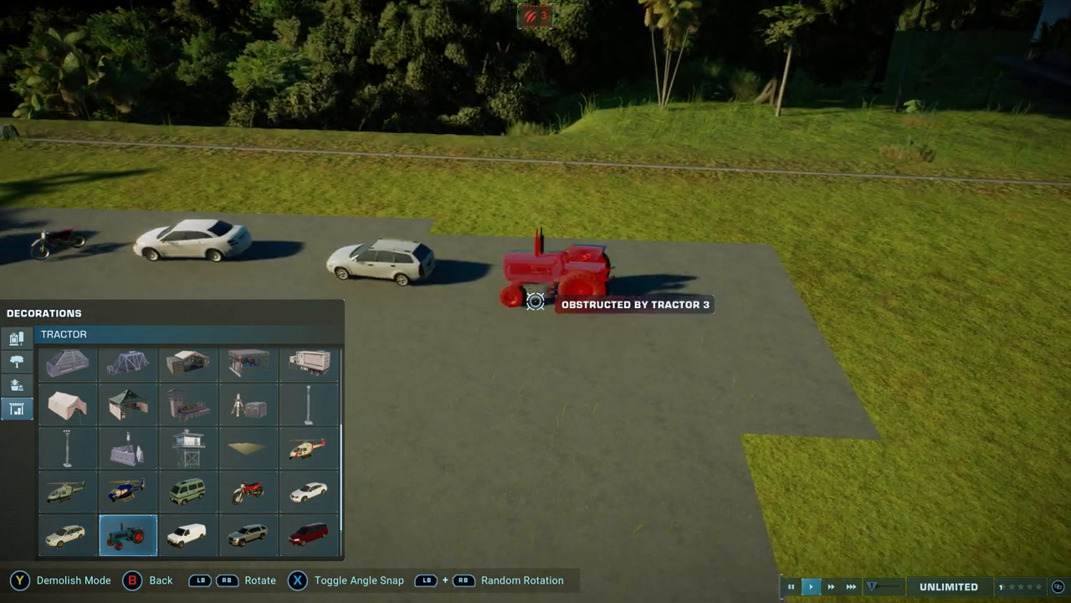
pyautogui.click(188, 536)
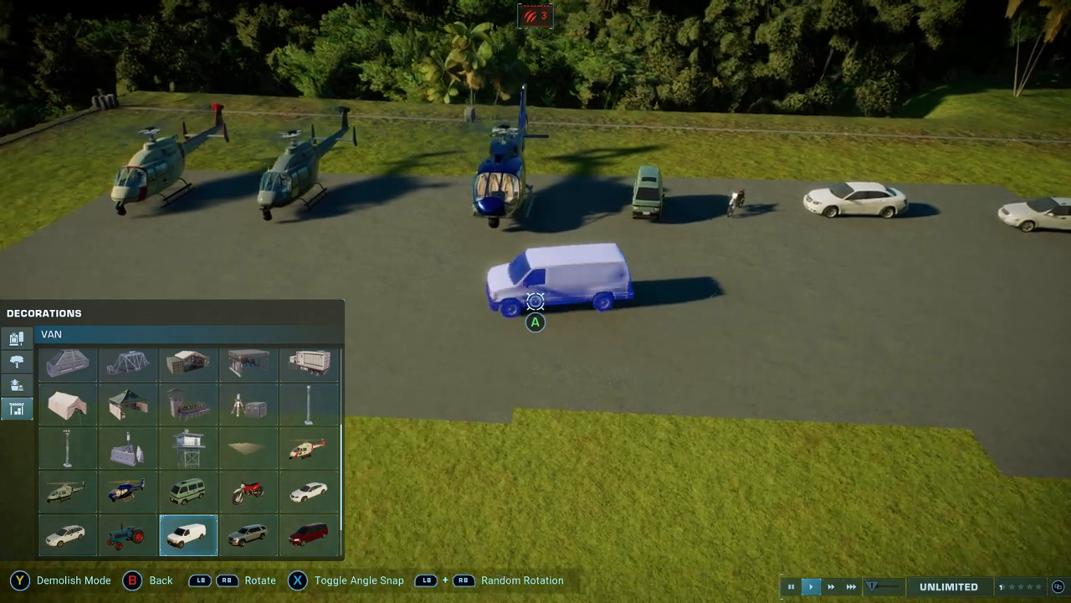
pyautogui.click(249, 535)
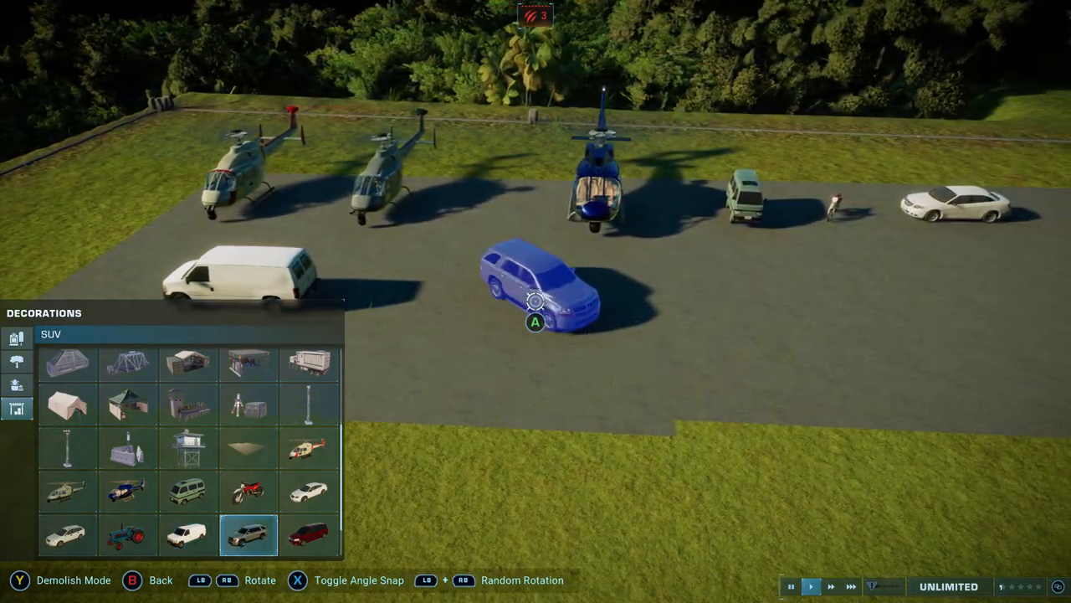